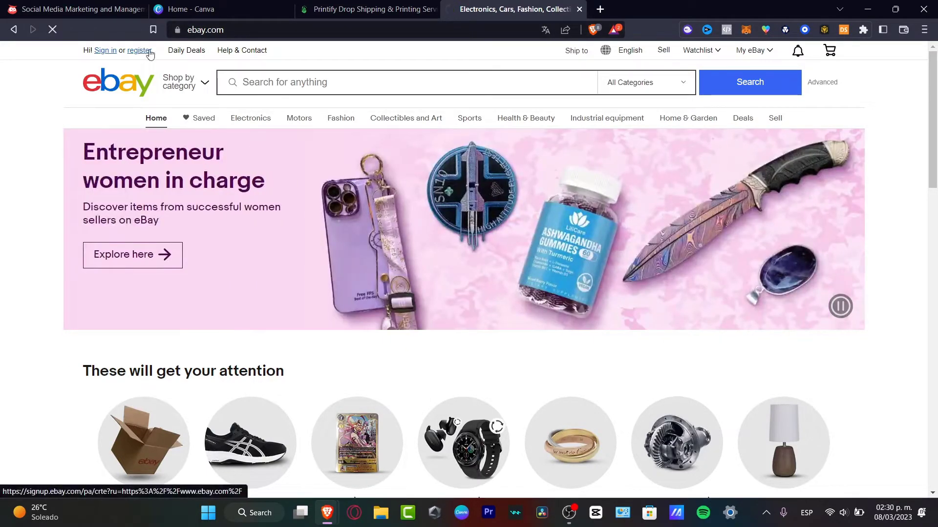
# Step: Begin eBay registration, trying the business account type before settling on a personal account
pyautogui.click(138, 50)
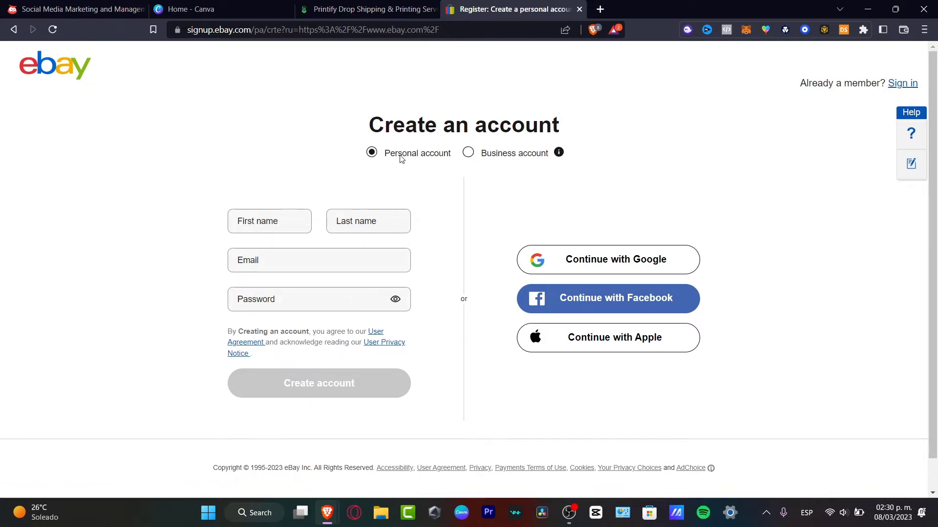
pyautogui.click(468, 152)
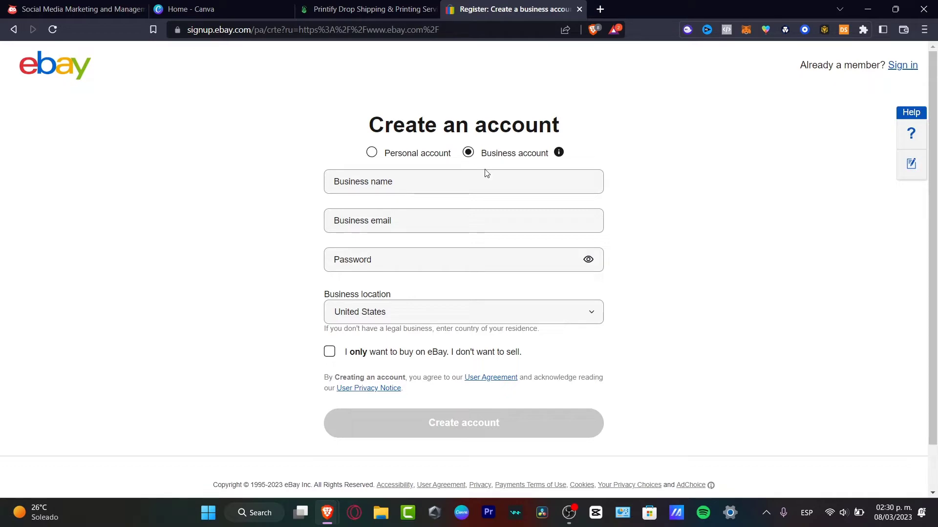
pyautogui.doubleClick(519, 152)
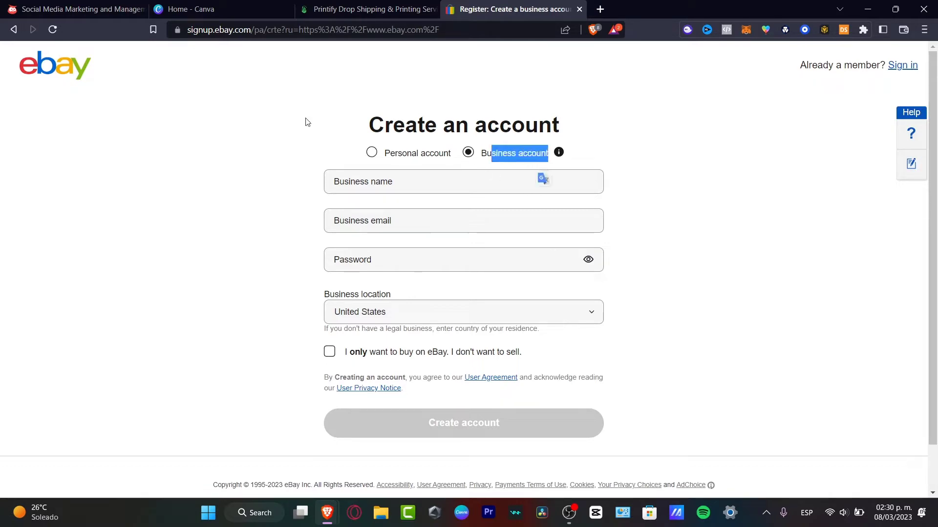
pyautogui.moveTo(93, 83)
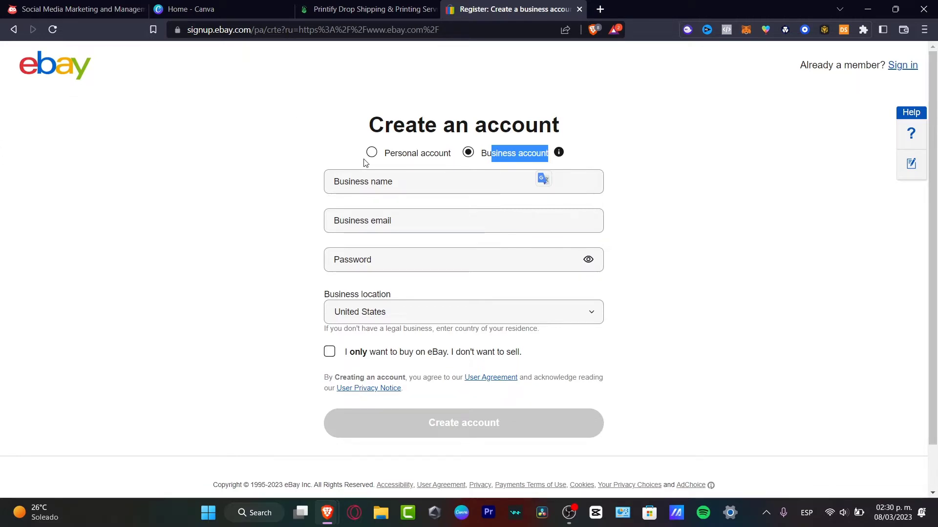
pyautogui.click(371, 153)
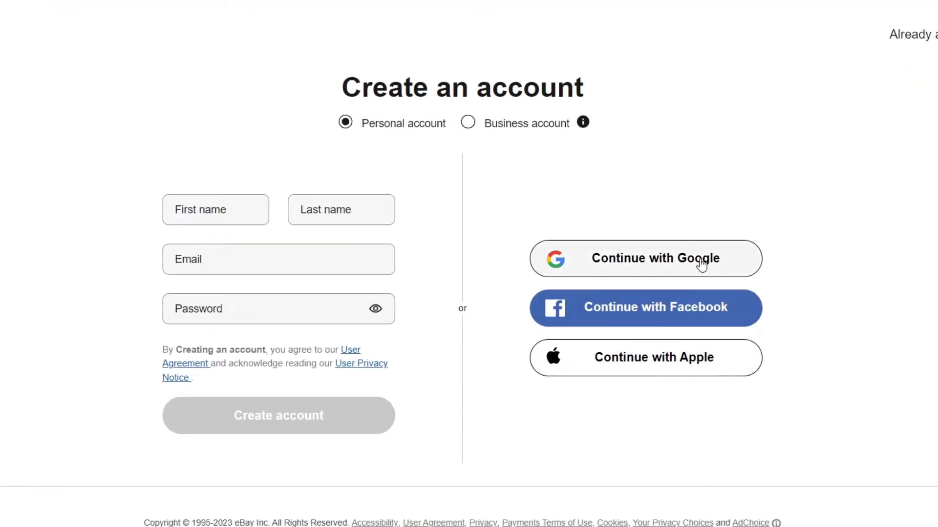
# Step: Sign up through Google with the existing Google account and create the eBay account
pyautogui.click(645, 258)
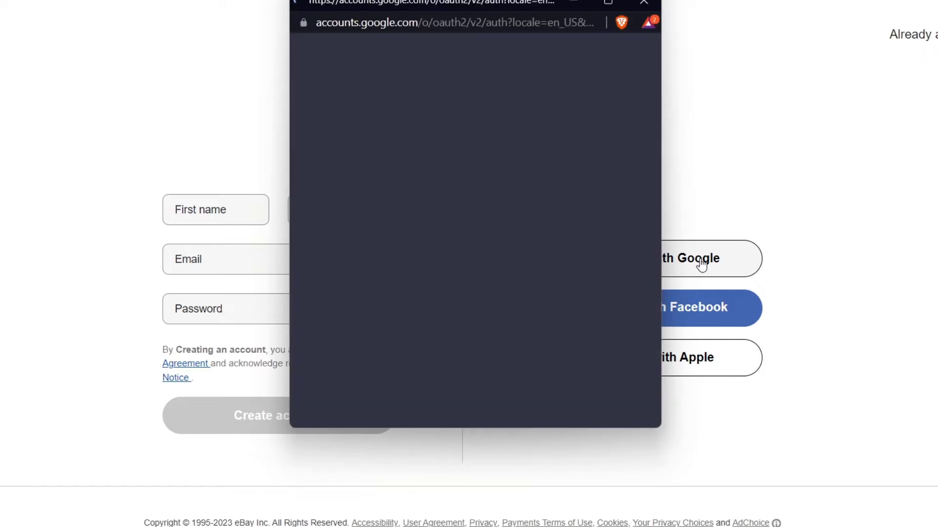
pyautogui.click(696, 258)
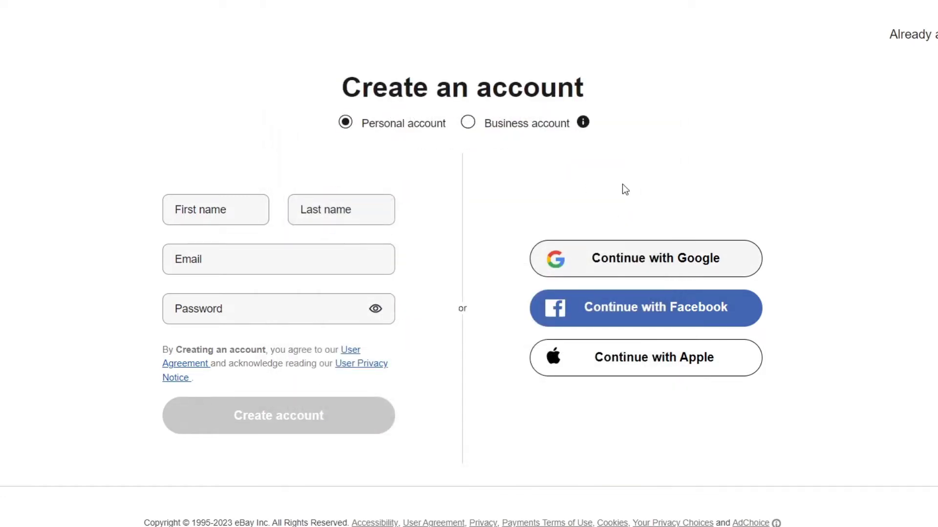
pyautogui.click(645, 259)
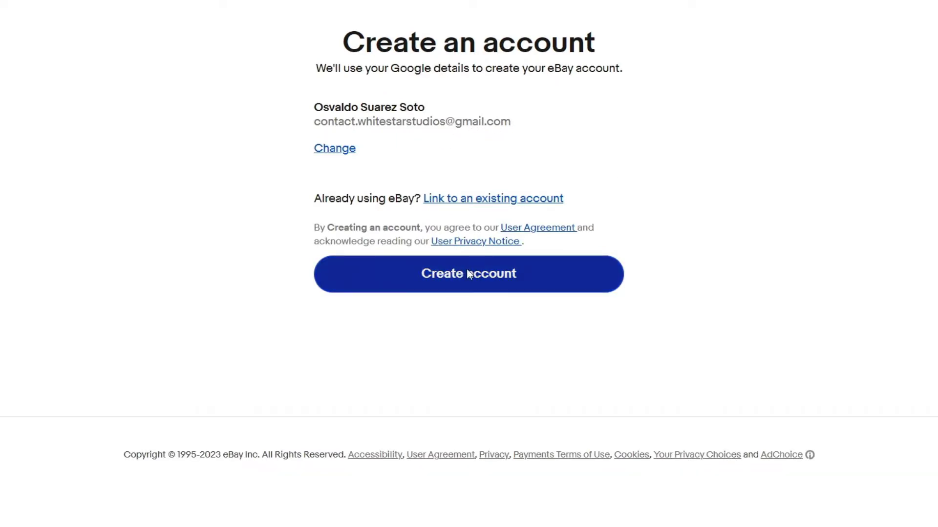
pyautogui.click(468, 274)
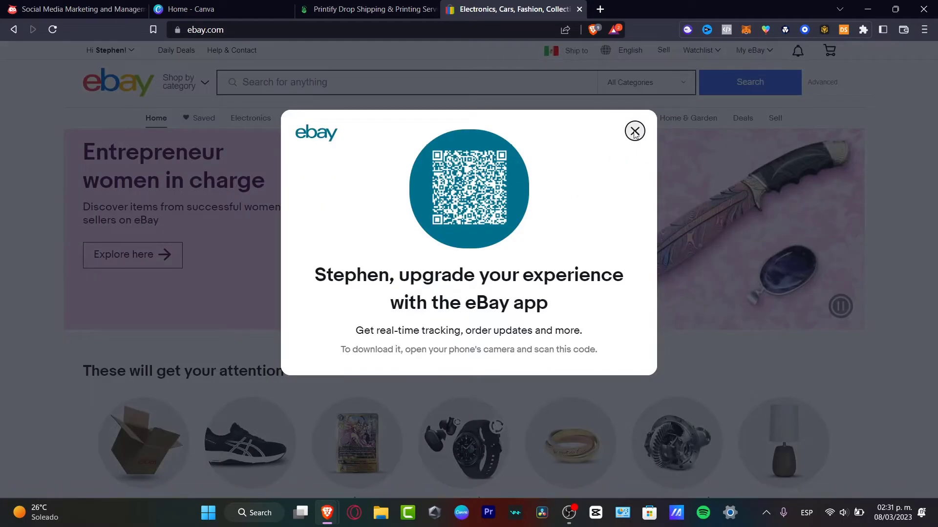
# Step: Dismiss the app promotion, go to Seller Hub and review its overview, highlighting the 200 free listings offer
pyautogui.click(634, 131)
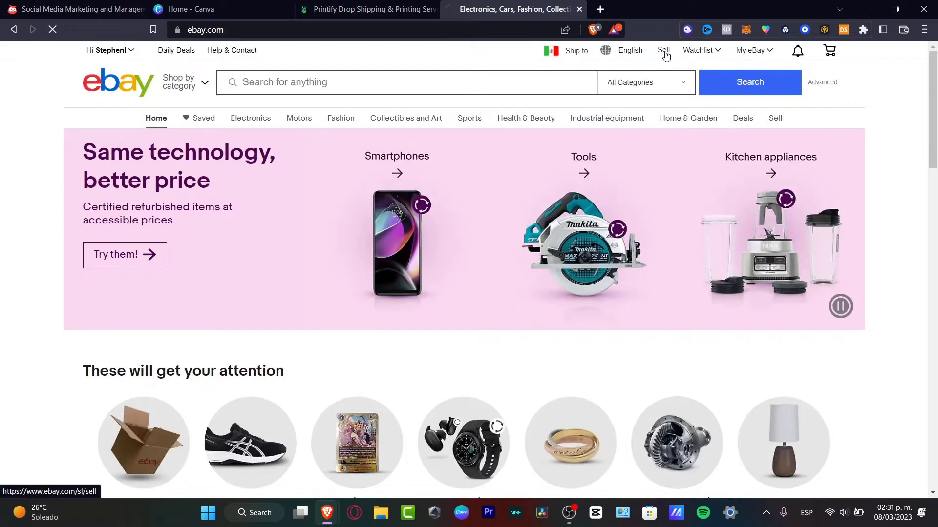
pyautogui.click(663, 50)
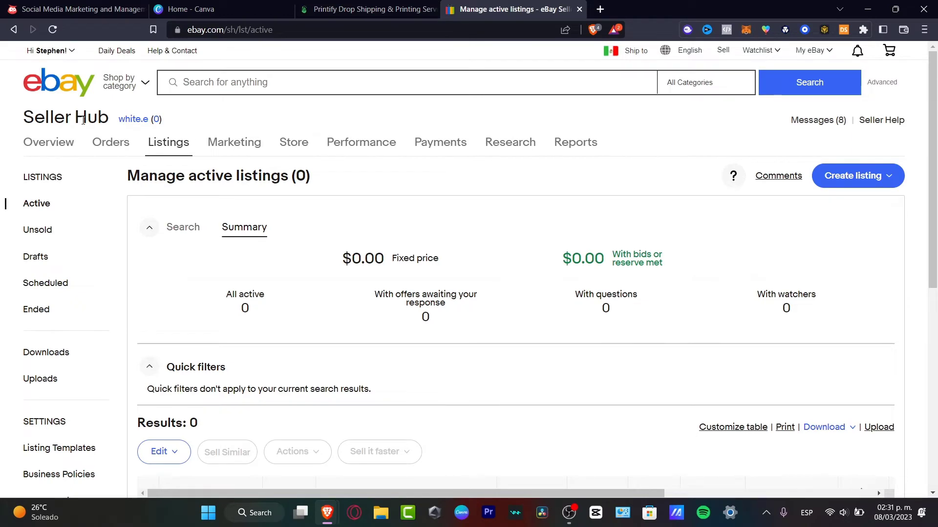
pyautogui.moveTo(106, 241)
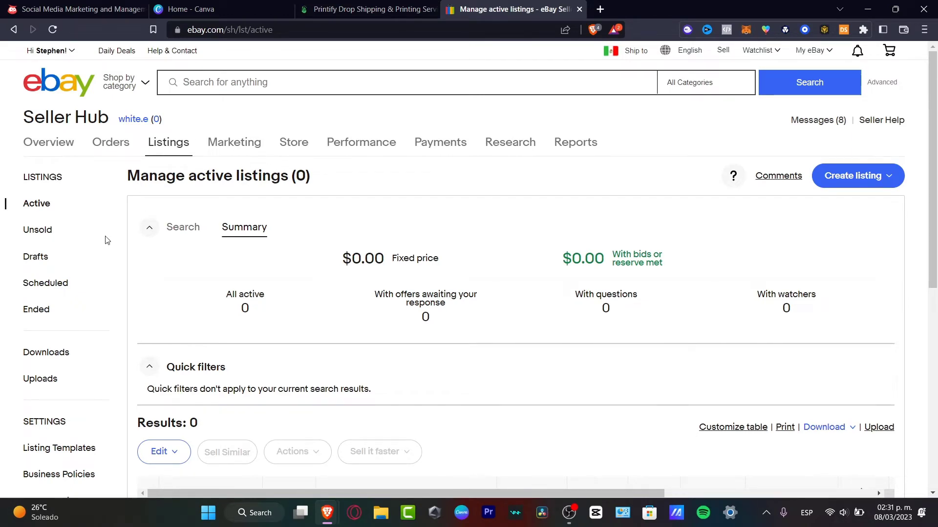
pyautogui.scroll(-3)
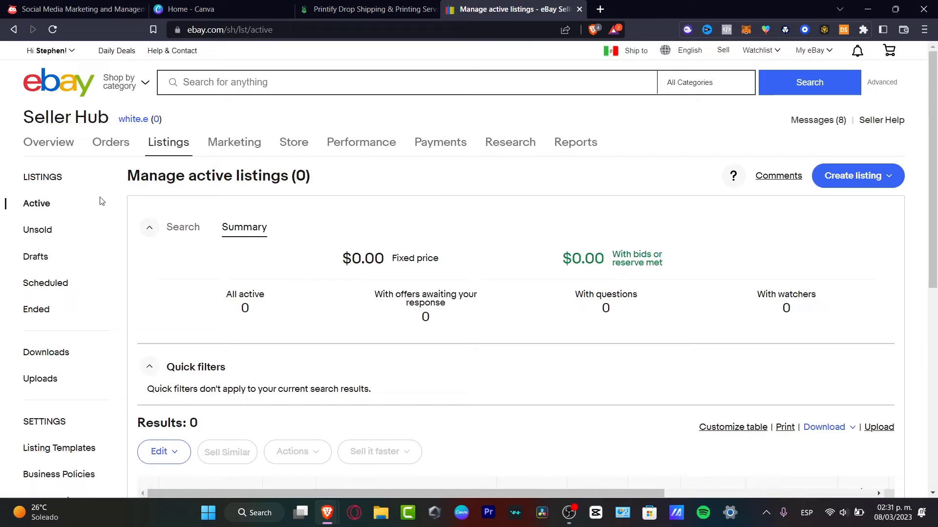
pyautogui.moveTo(110, 144)
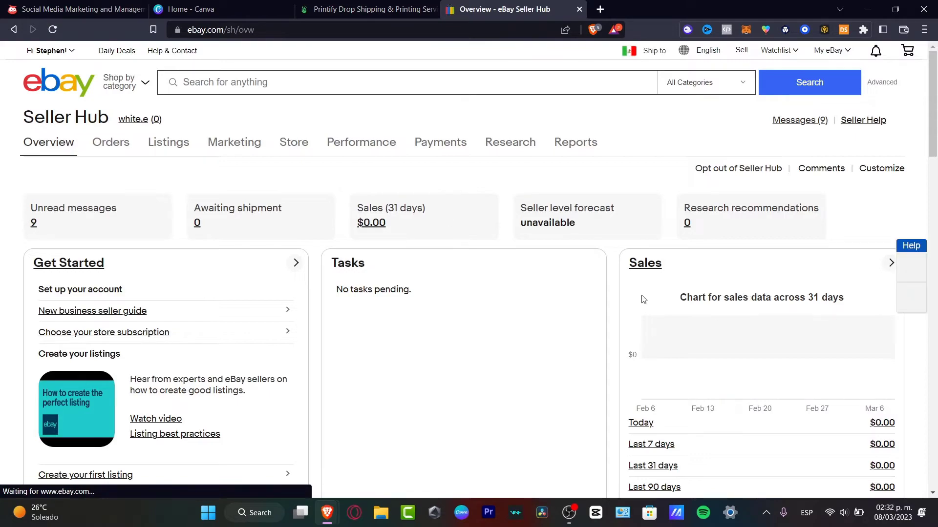
pyautogui.scroll(-3)
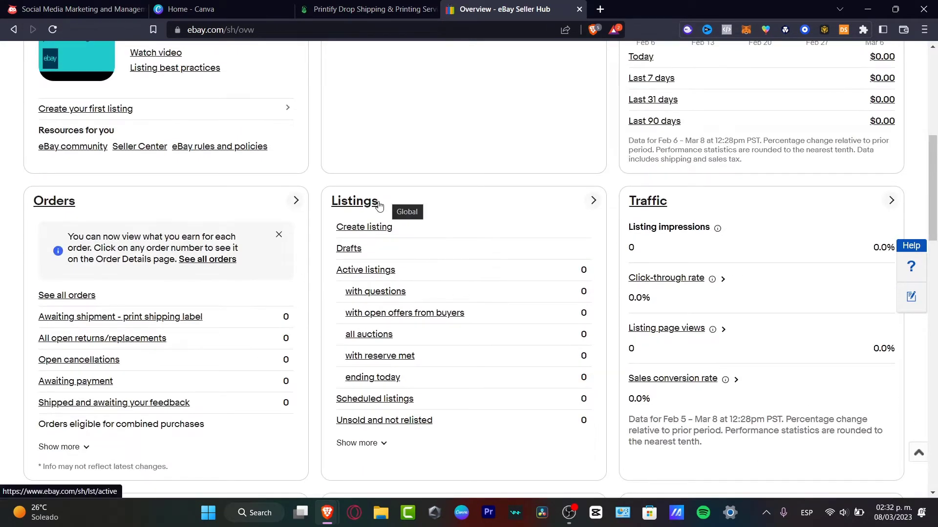
pyautogui.scroll(-3)
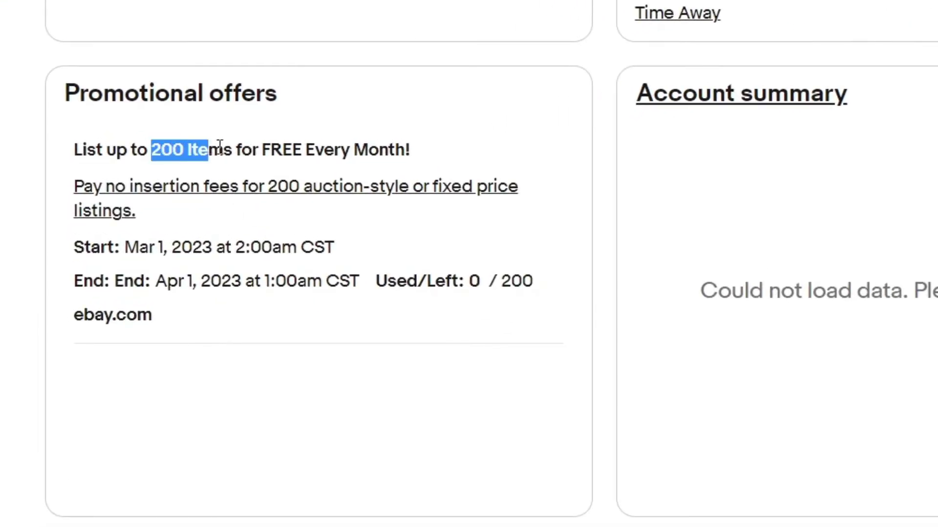
pyautogui.moveTo(180, 150); pyautogui.dragTo(410, 151)
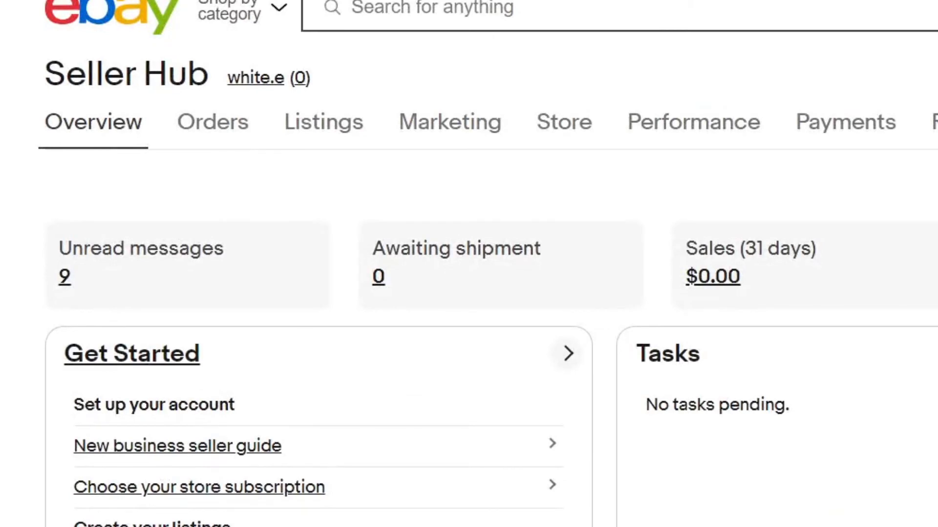
# Step: Start a new item listing from Seller Hub
pyautogui.click(323, 122)
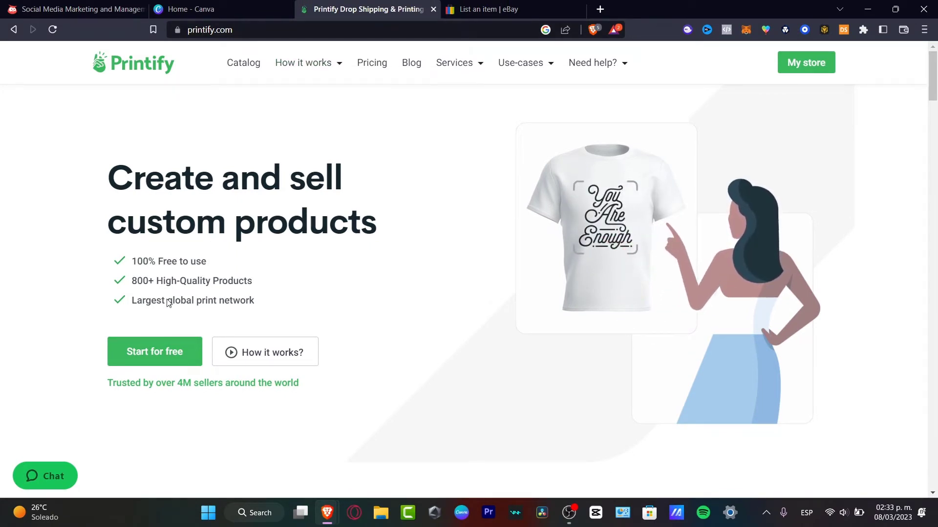
# Step: Sign in to Printify with the saved Google account
pyautogui.click(154, 352)
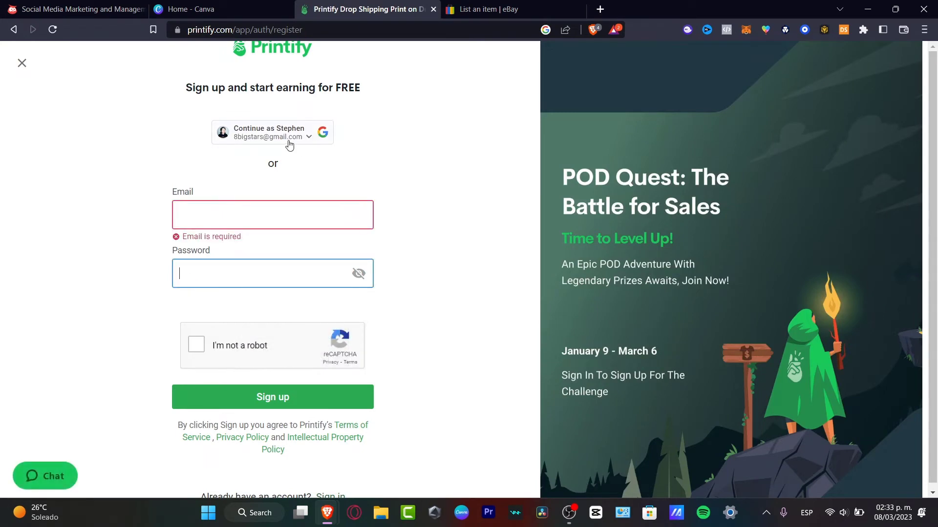
pyautogui.click(273, 132)
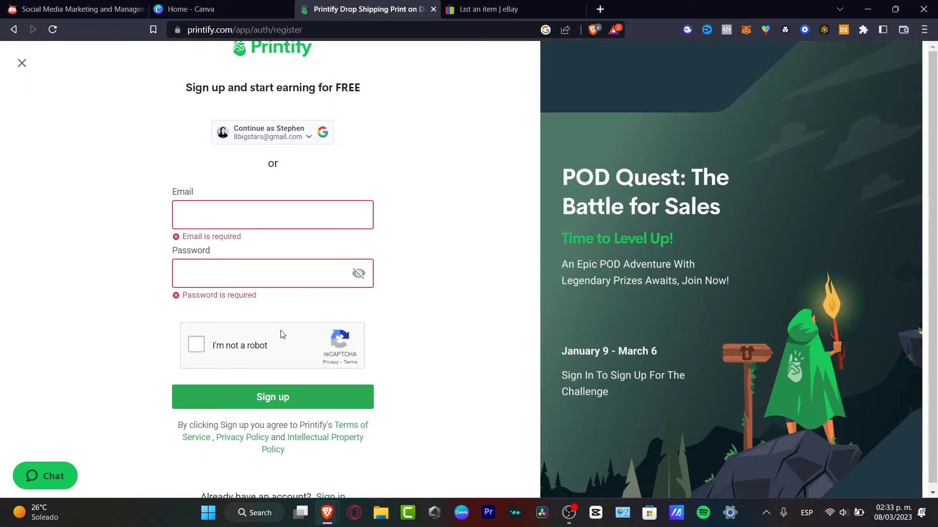
pyautogui.click(272, 131)
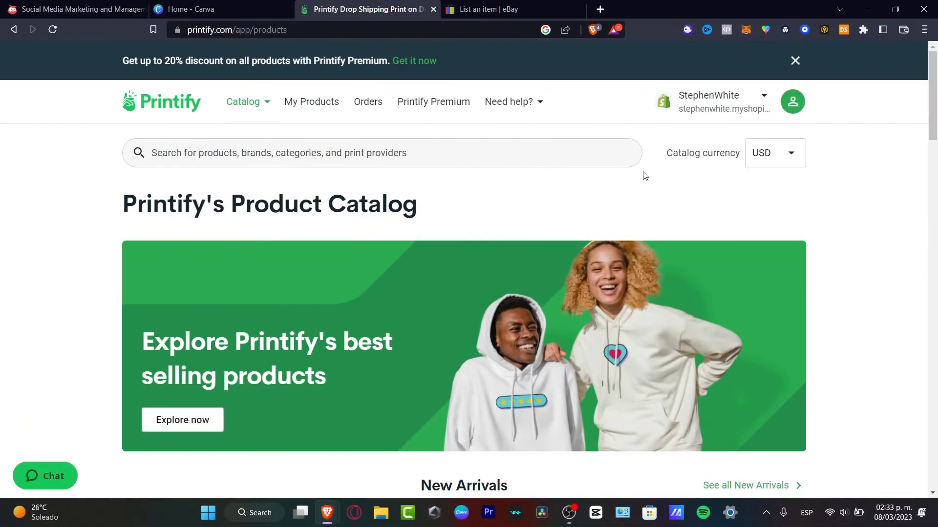
pyautogui.moveTo(517, 194)
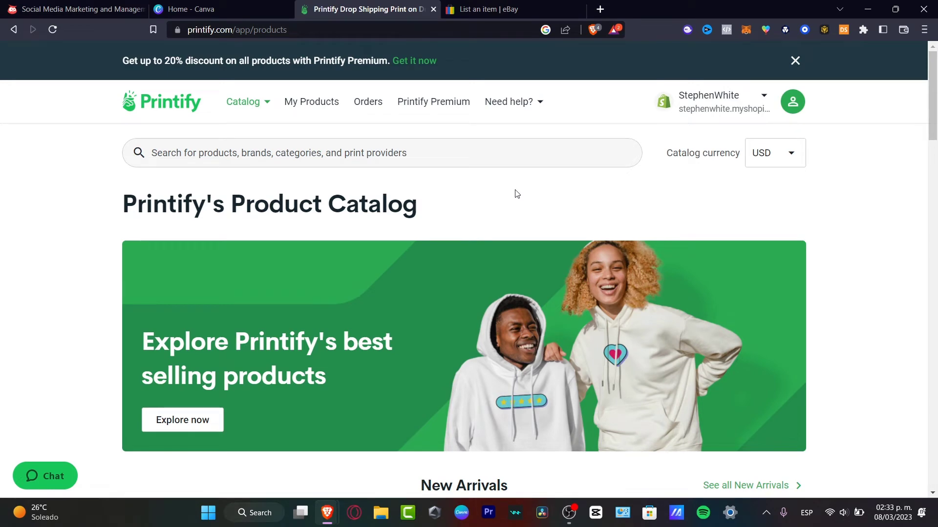
# Step: Choose Add a new store and review the available sales channels including eBay
pyautogui.click(243, 101)
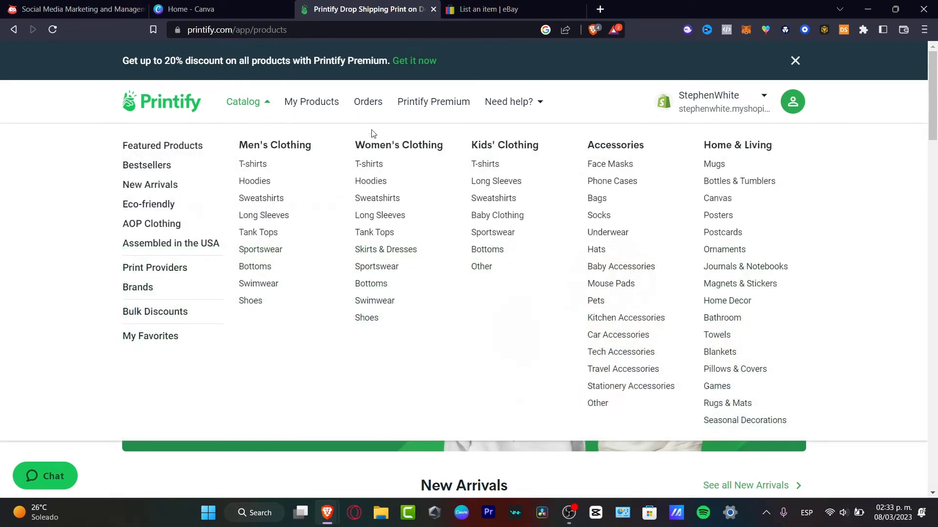
pyautogui.click(713, 100)
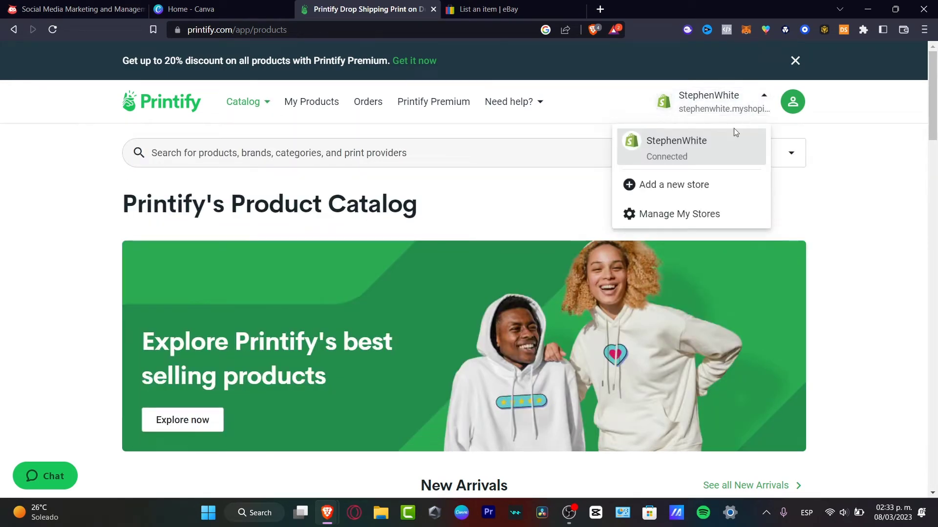
pyautogui.click(674, 184)
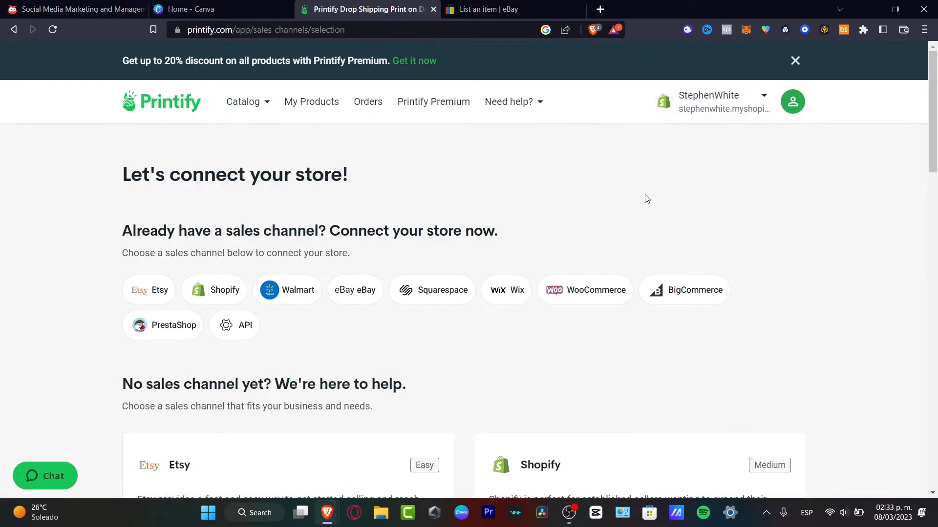
pyautogui.scroll(-3)
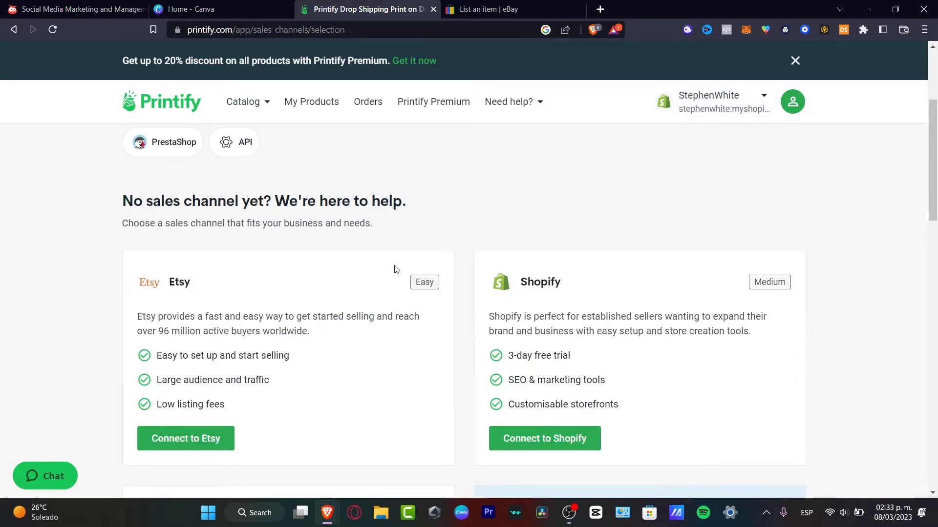
pyautogui.scroll(-3)
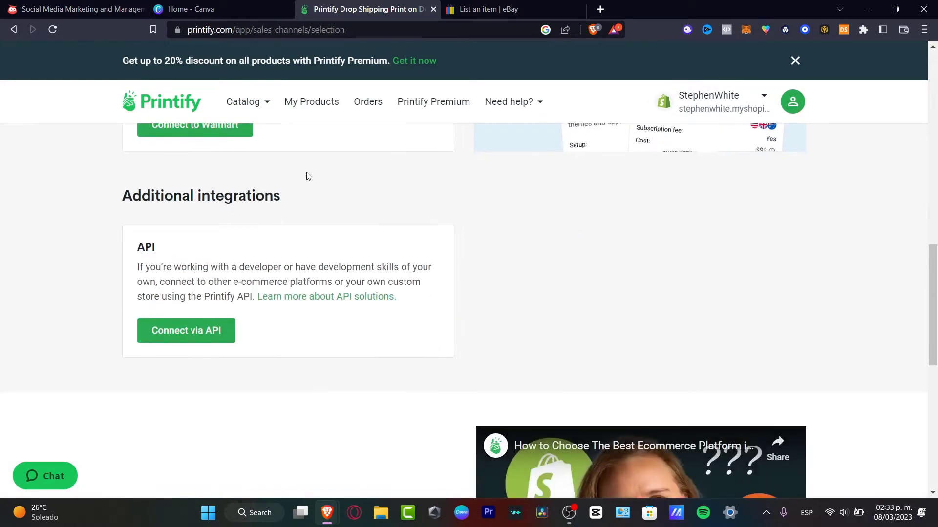
pyautogui.scroll(-3)
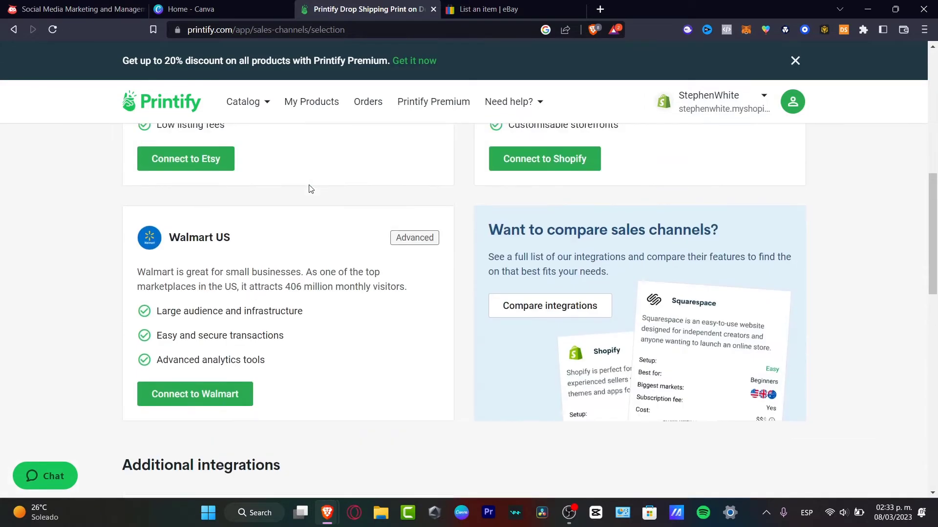
pyautogui.scroll(3)
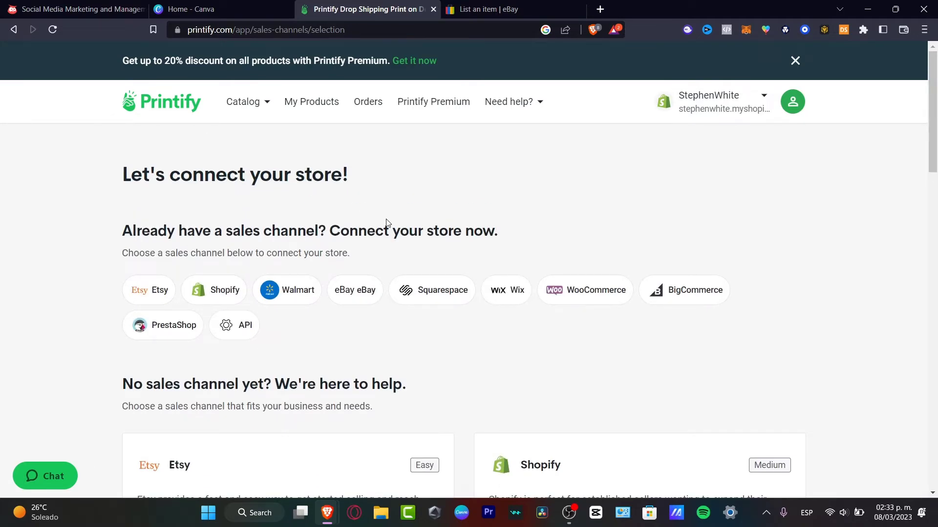
pyautogui.moveTo(221, 289)
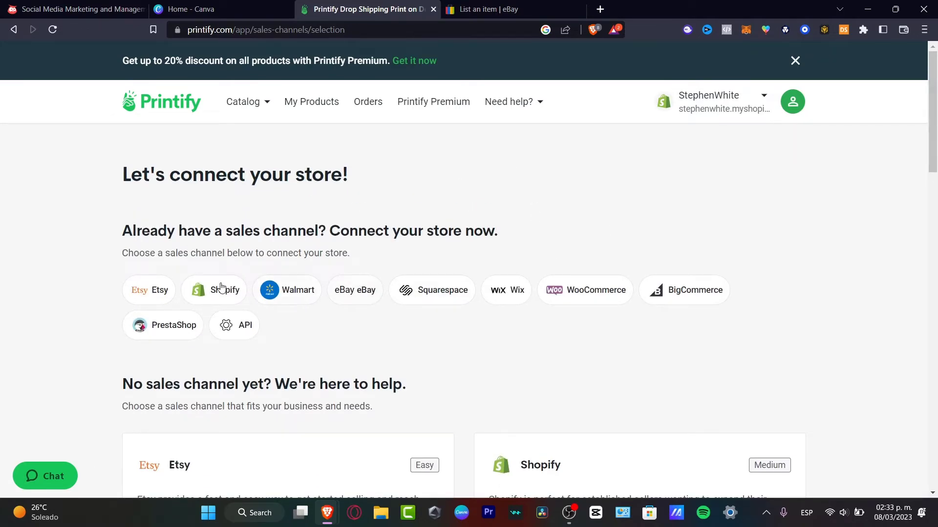
# Step: Choose to create a new store and name it white.e
pyautogui.click(354, 290)
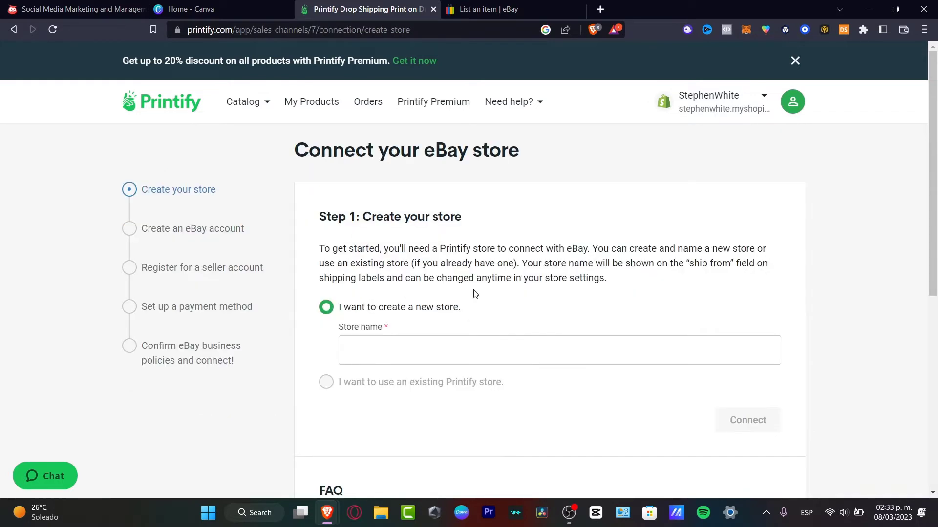
pyautogui.moveTo(453, 339)
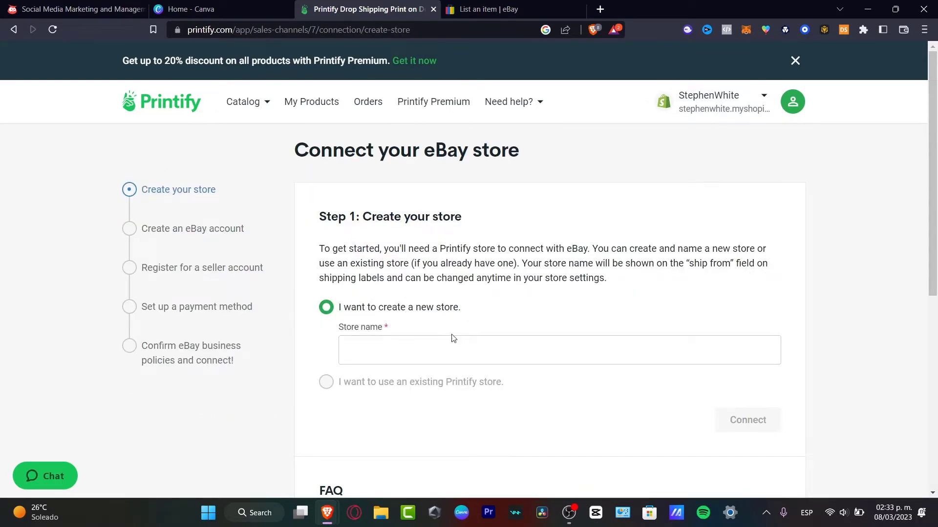
pyautogui.click(559, 350)
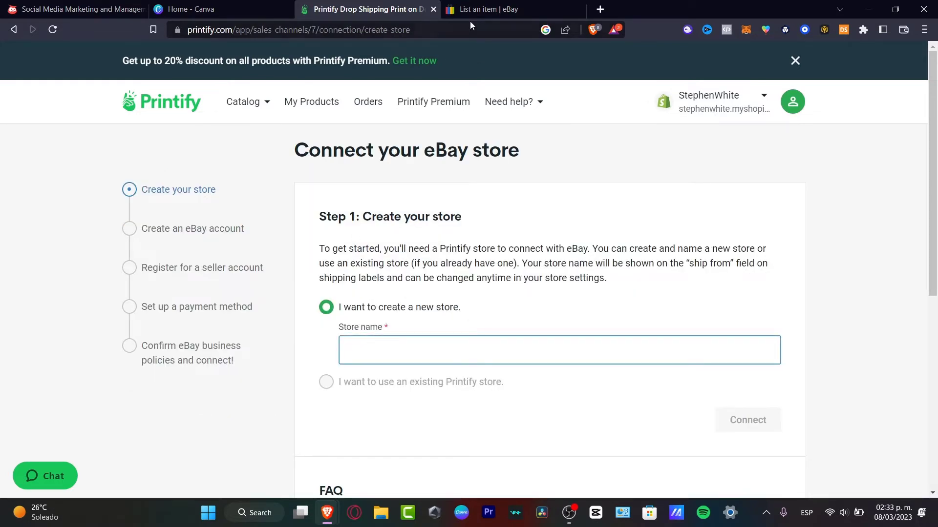
pyautogui.click(558, 350)
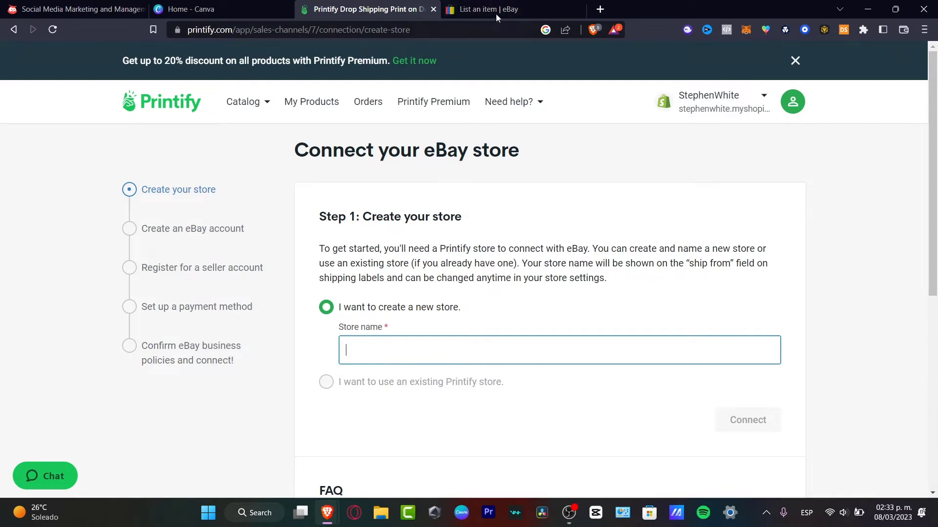
pyautogui.click(490, 9)
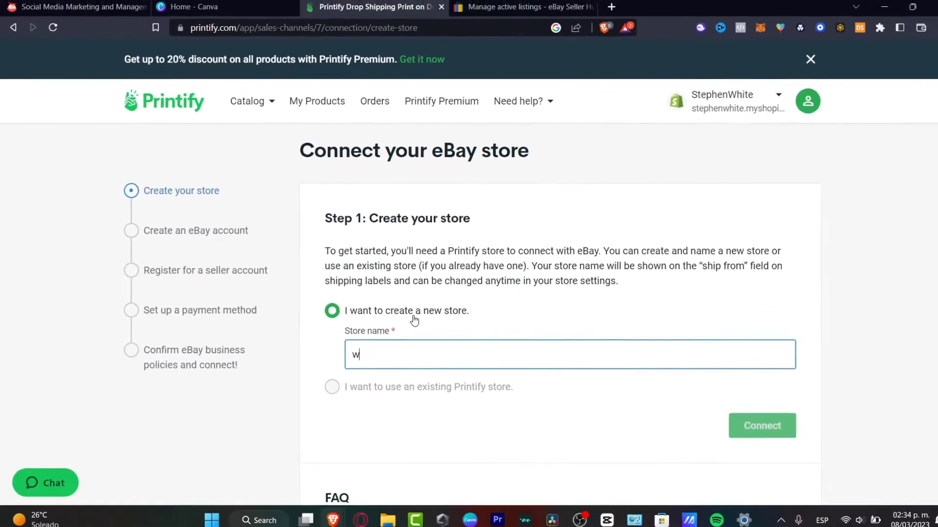
pyautogui.write('white.e')
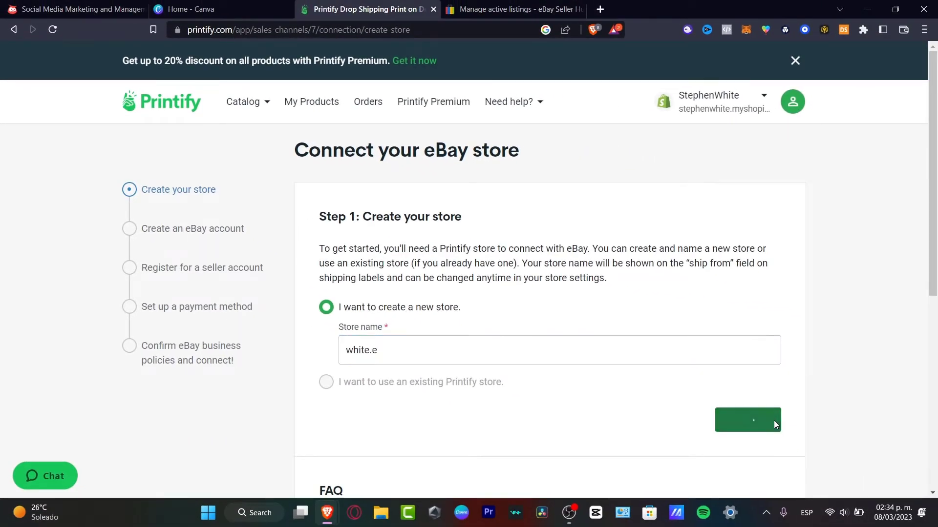
# Step: Connect the white.e store to eBay and grant Printify access on eBay's consent page
pyautogui.click(746, 420)
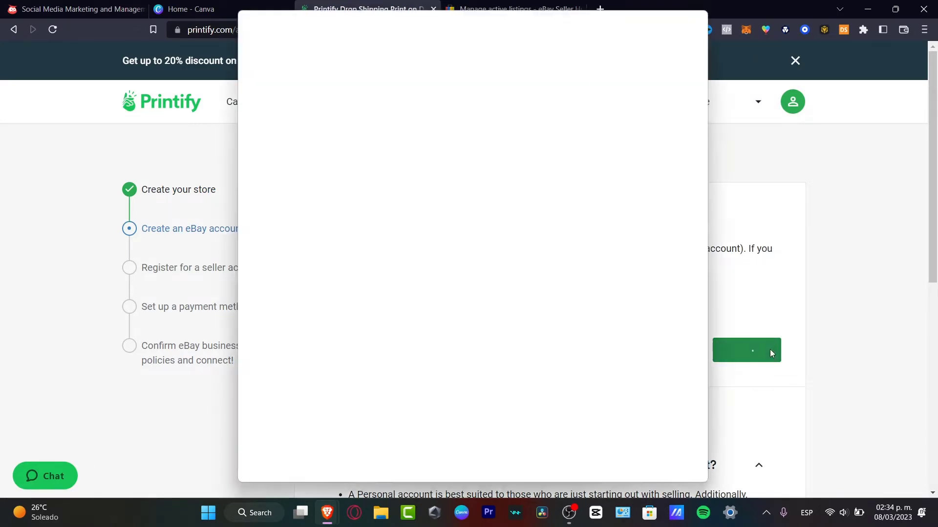
pyautogui.click(746, 351)
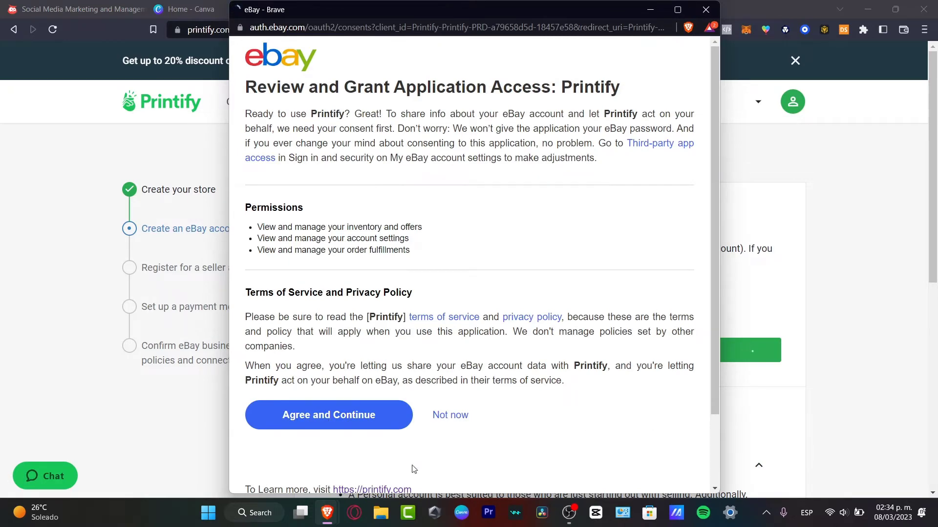
pyautogui.click(328, 414)
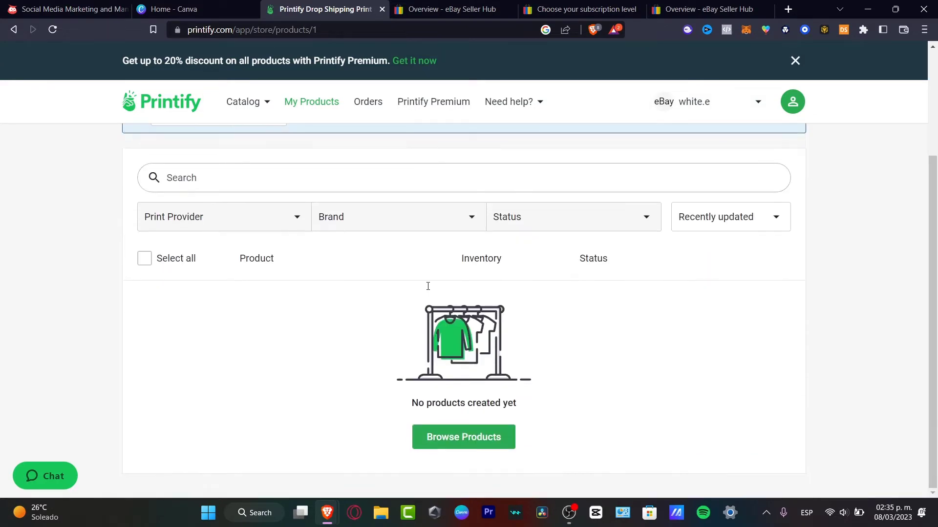
pyautogui.moveTo(428, 290)
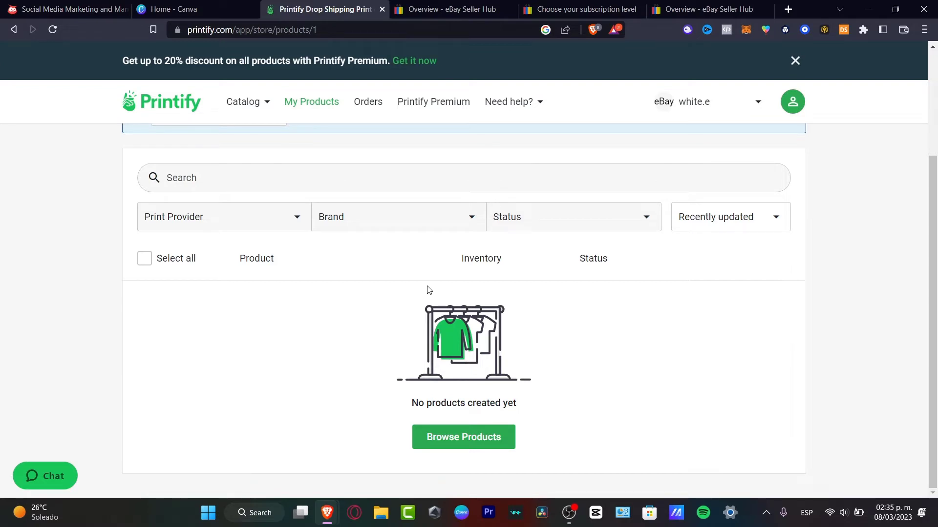
pyautogui.moveTo(517, 412)
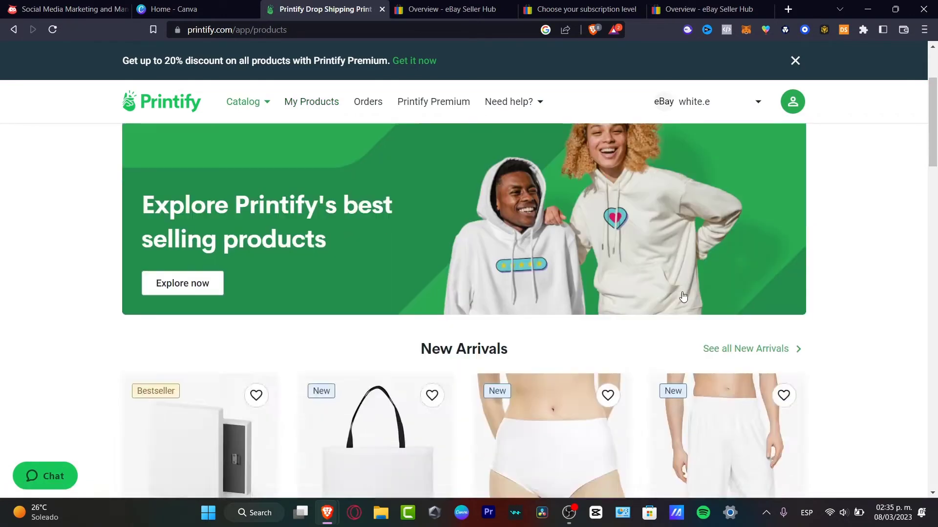
# Step: Browse the catalog down to Men's Clothing T-shirts
pyautogui.scroll(-3)
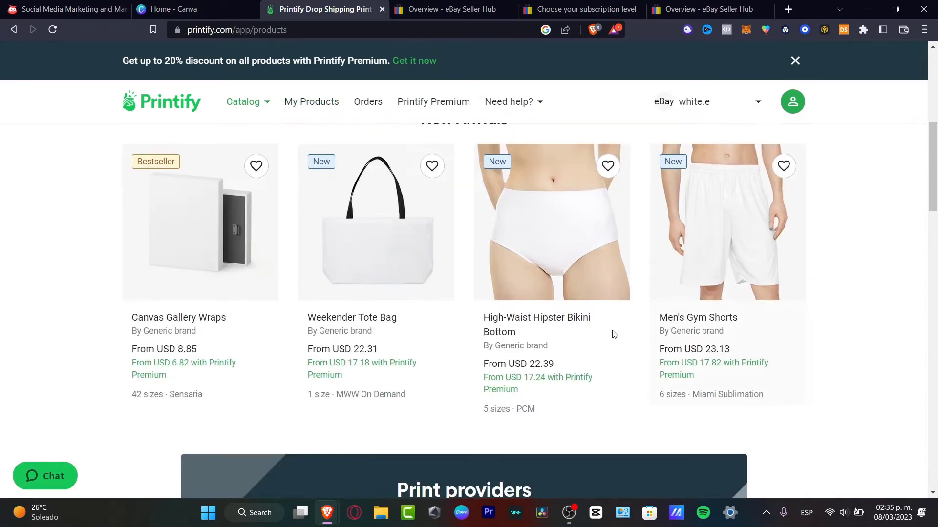
pyautogui.moveTo(318, 337)
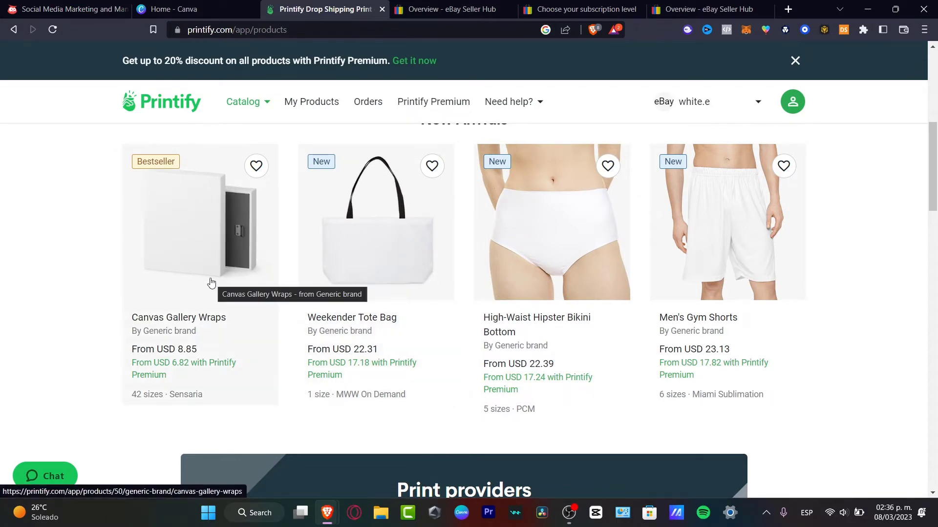
pyautogui.scroll(-3)
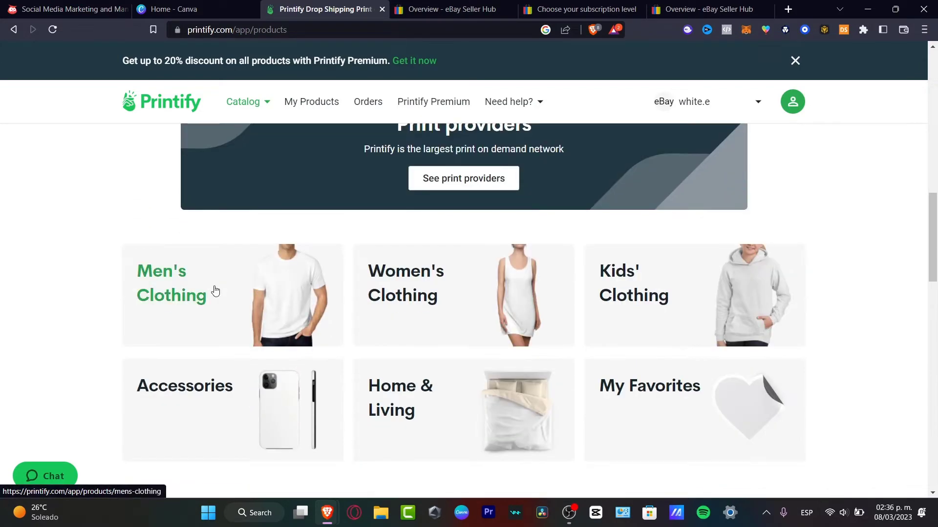
pyautogui.click(171, 282)
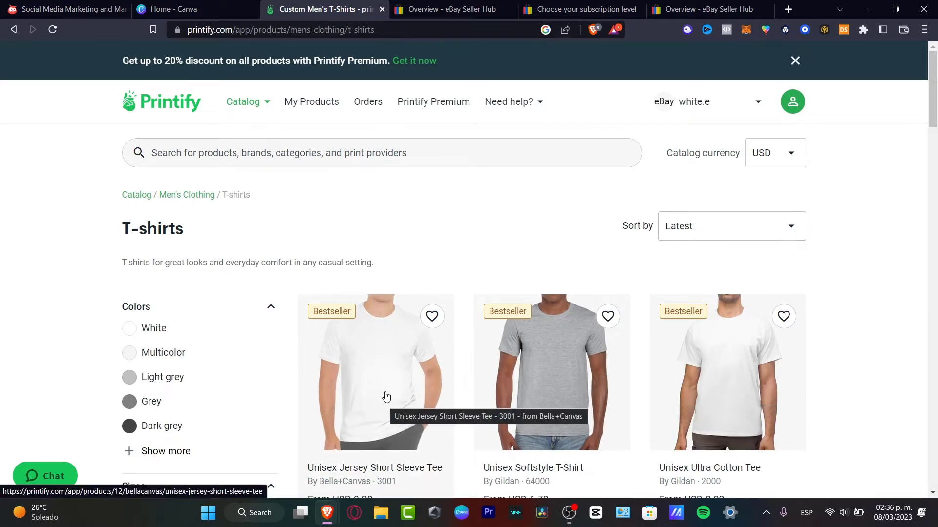
# Step: Review the Unisex Jersey Short Sleeve Tee's print providers, comparing prices, shipping and production times
pyautogui.click(375, 370)
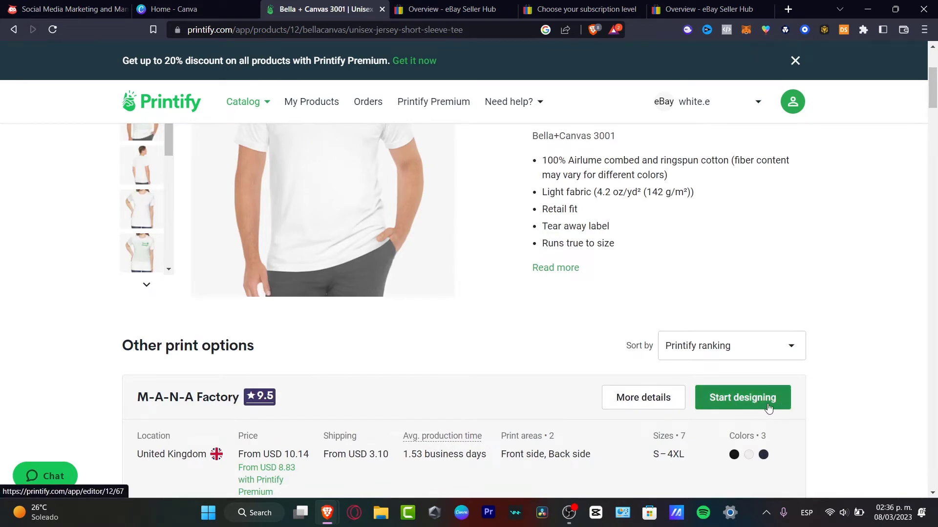
pyautogui.scroll(-3)
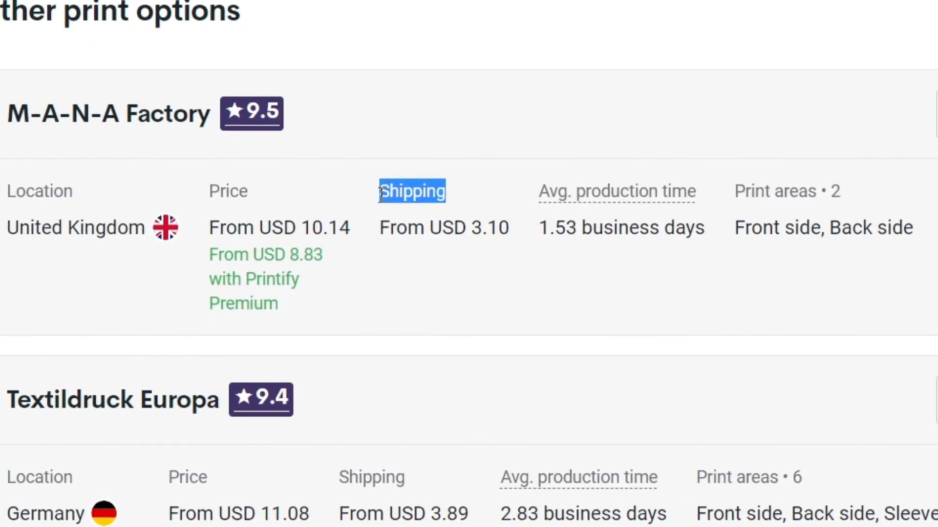
pyautogui.scroll(-3)
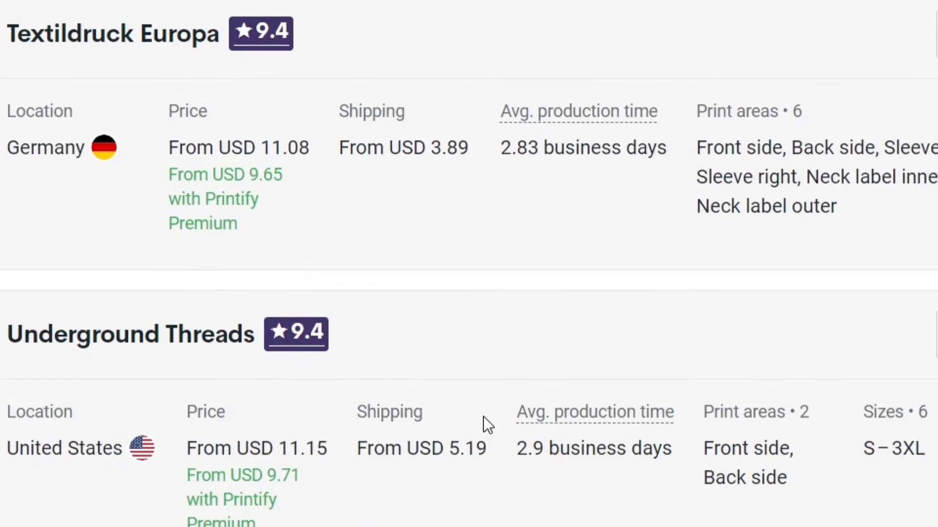
pyautogui.moveTo(579, 117)
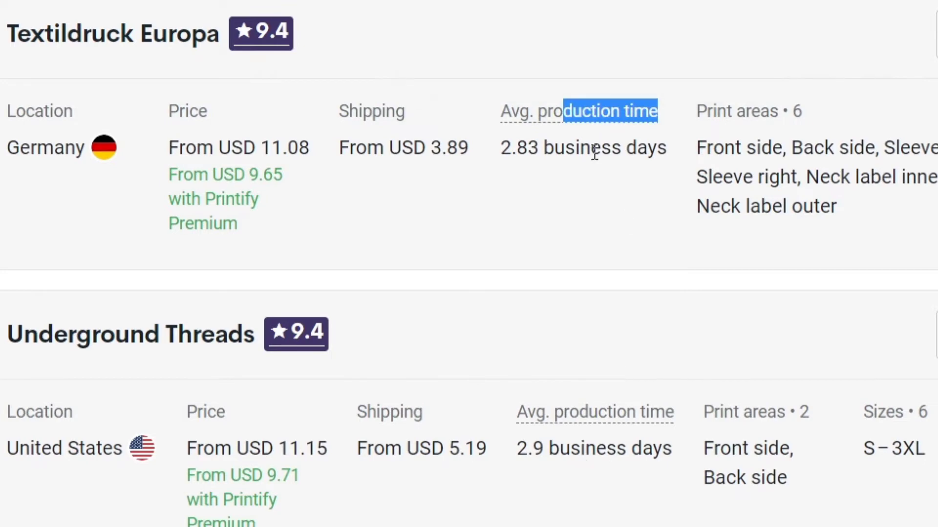
pyautogui.scroll(-3)
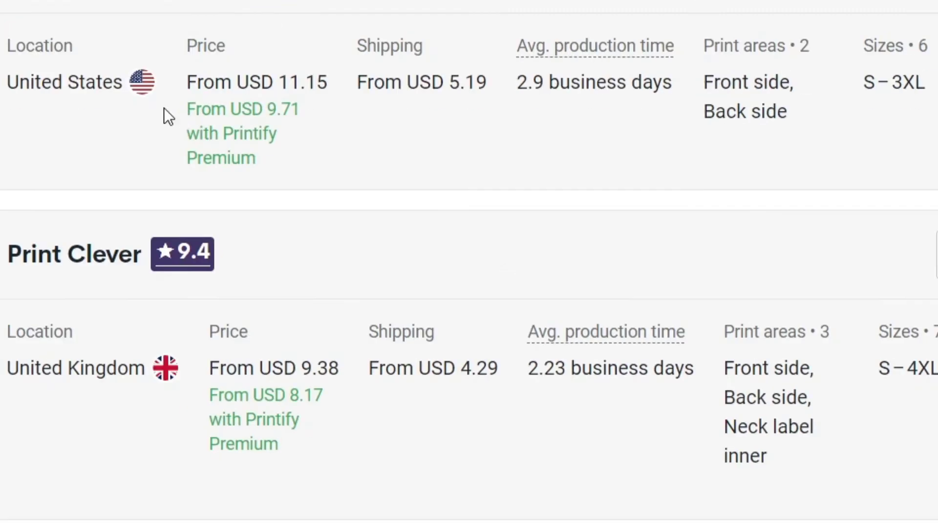
pyautogui.moveTo(30, 82); pyautogui.dragTo(99, 82)
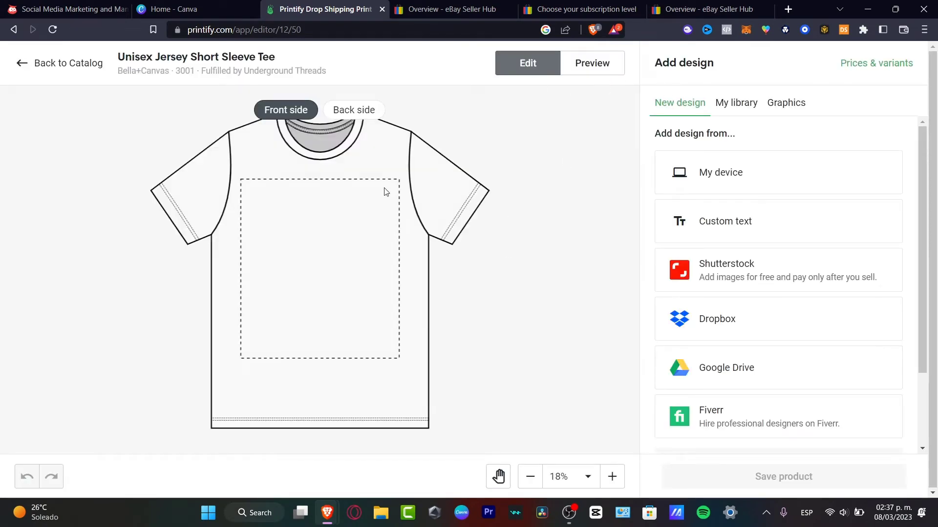
pyautogui.moveTo(344, 199)
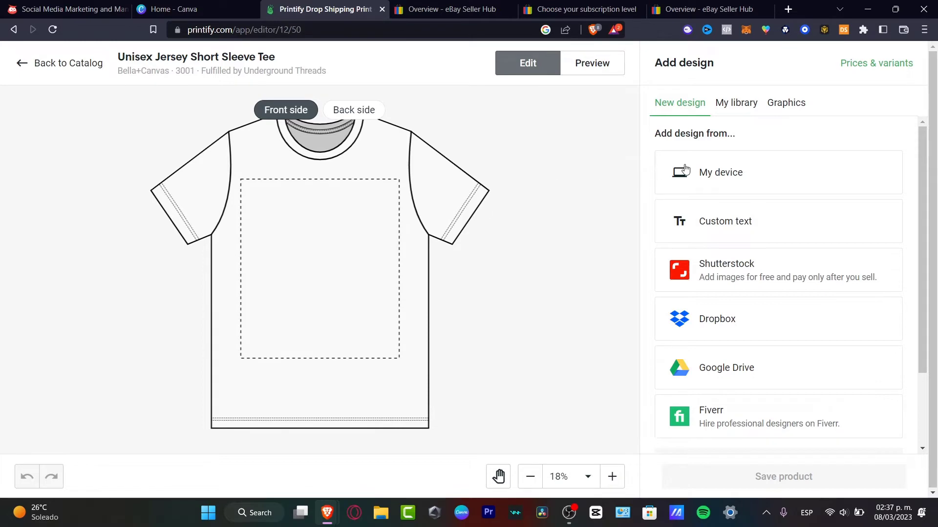
# Step: Upload the humans_logo_hoodie image from Downloads onto the tee's front print area
pyautogui.click(720, 172)
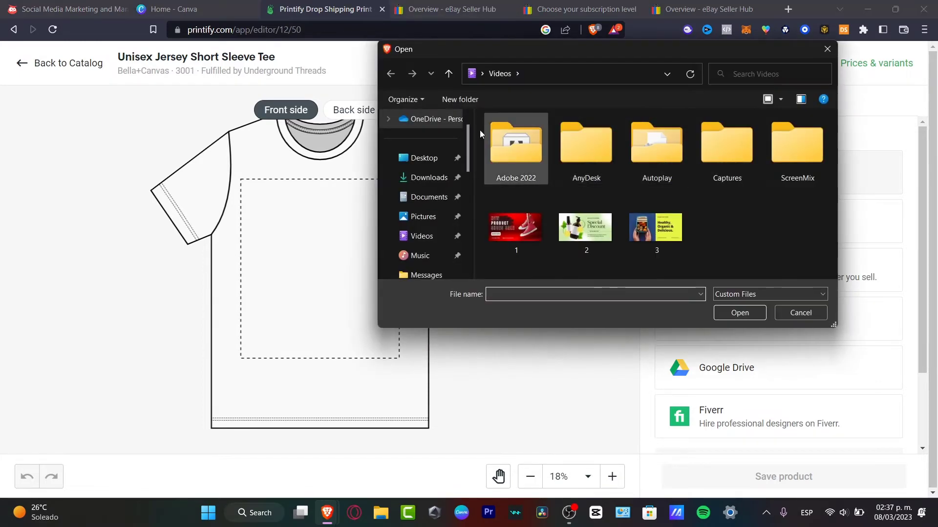
pyautogui.click(429, 196)
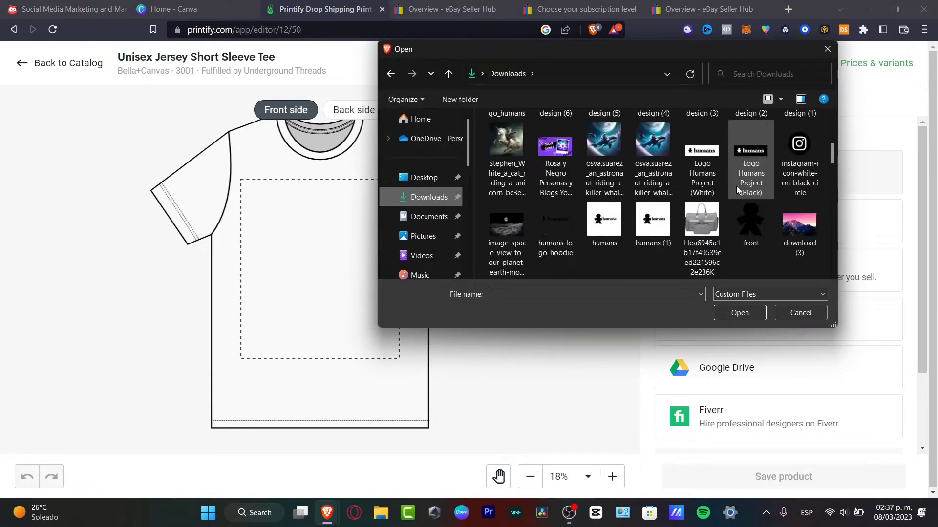
pyautogui.click(555, 218)
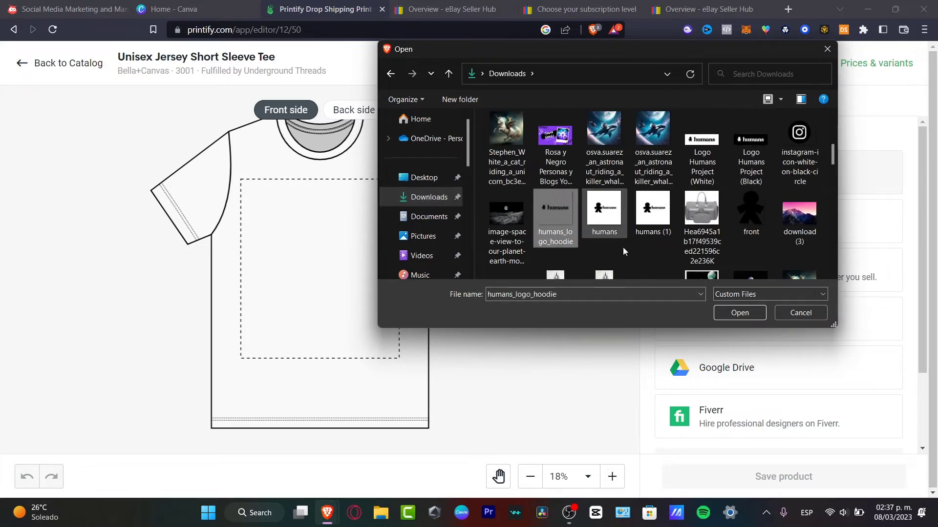
pyautogui.click(739, 313)
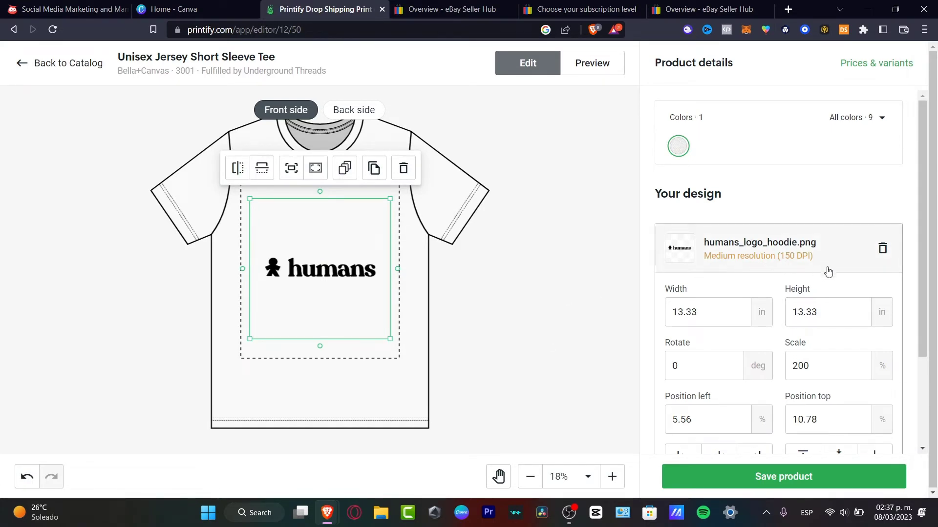
# Step: Shrink the logo to about 11.95 inches and centre it high on the chest
pyautogui.moveTo(320, 269); pyautogui.dragTo(320, 208)
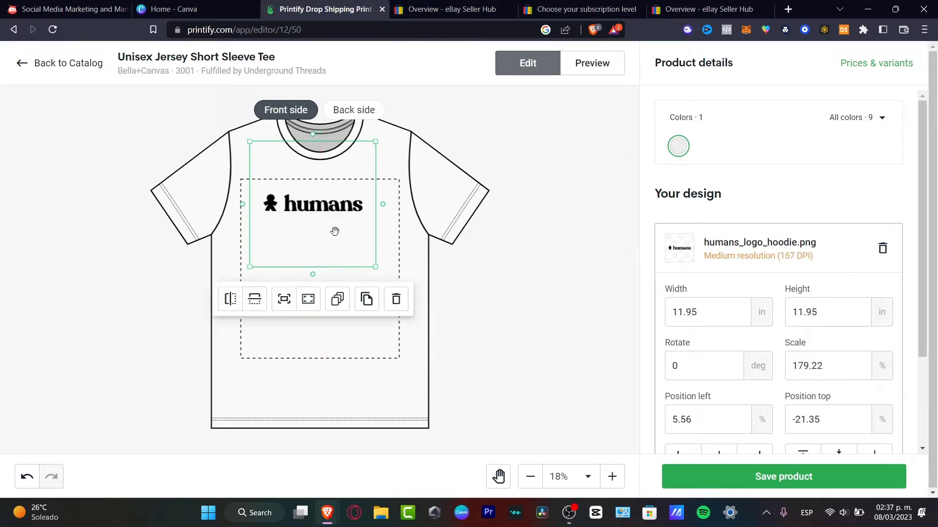
pyautogui.moveTo(311, 203); pyautogui.dragTo(320, 205)
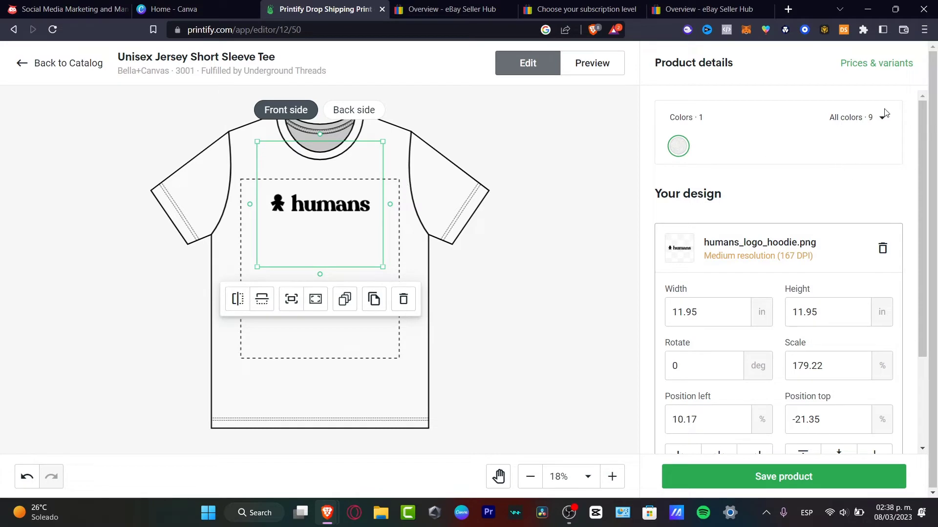
# Step: Enable red, Mustard and True Royal variants for seven colours total, and save the product
pyautogui.click(880, 118)
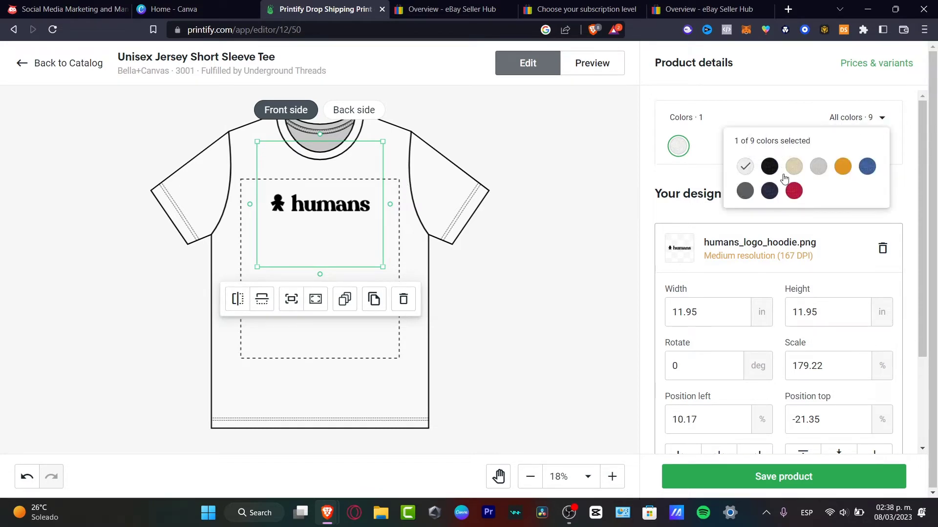
pyautogui.click(793, 191)
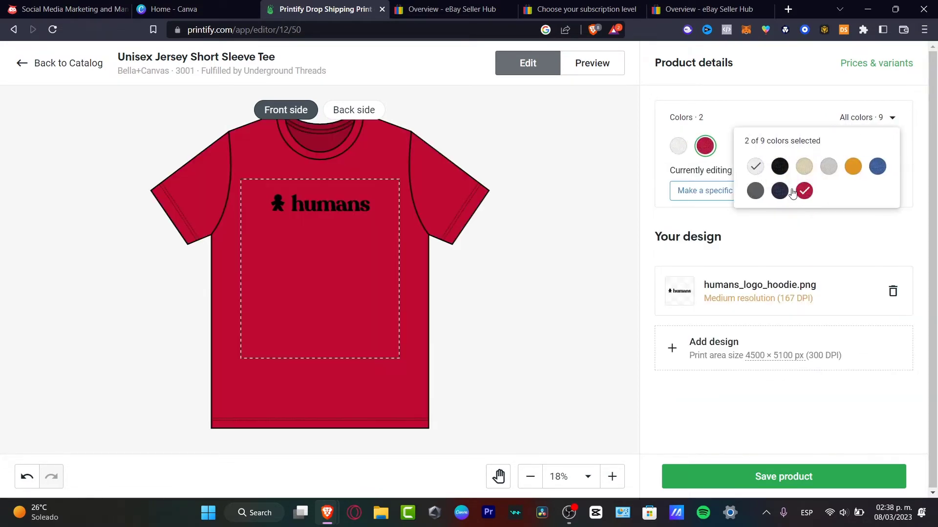
pyautogui.click(755, 192)
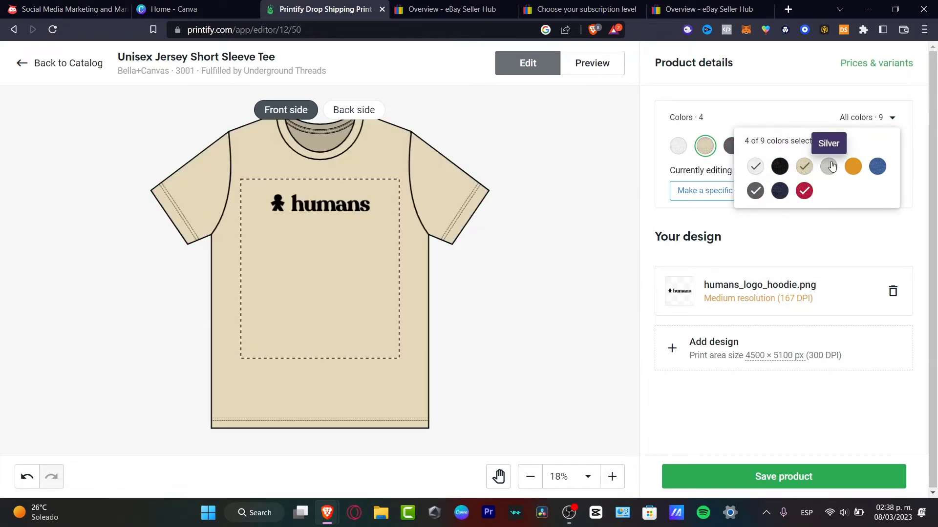
pyautogui.click(852, 166)
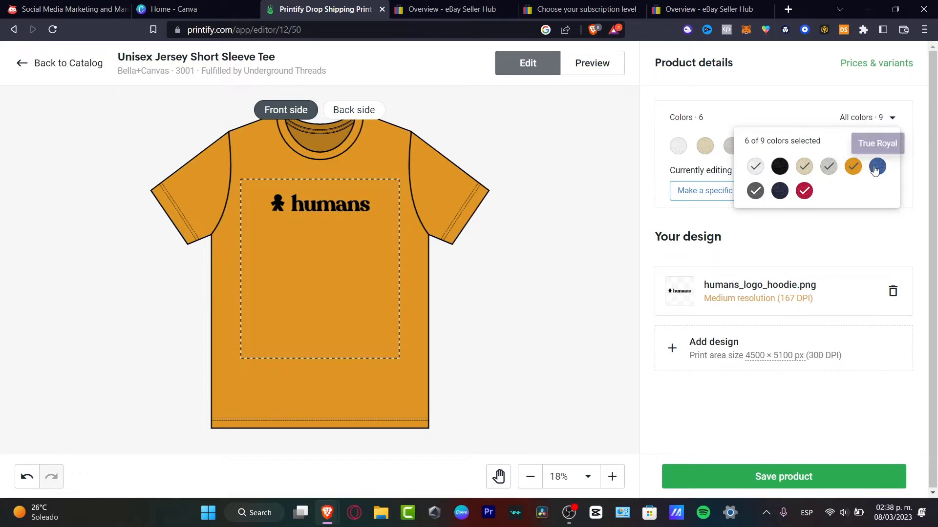
pyautogui.click(779, 191)
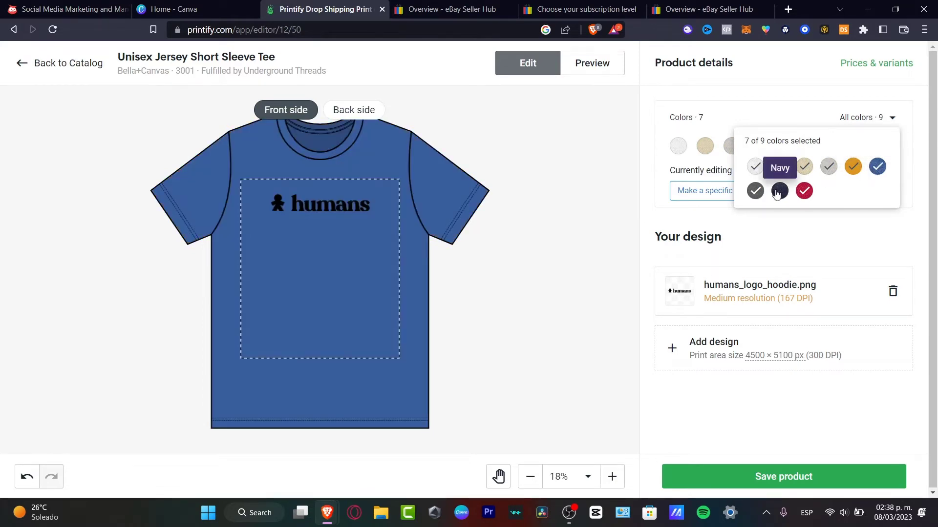
pyautogui.click(779, 166)
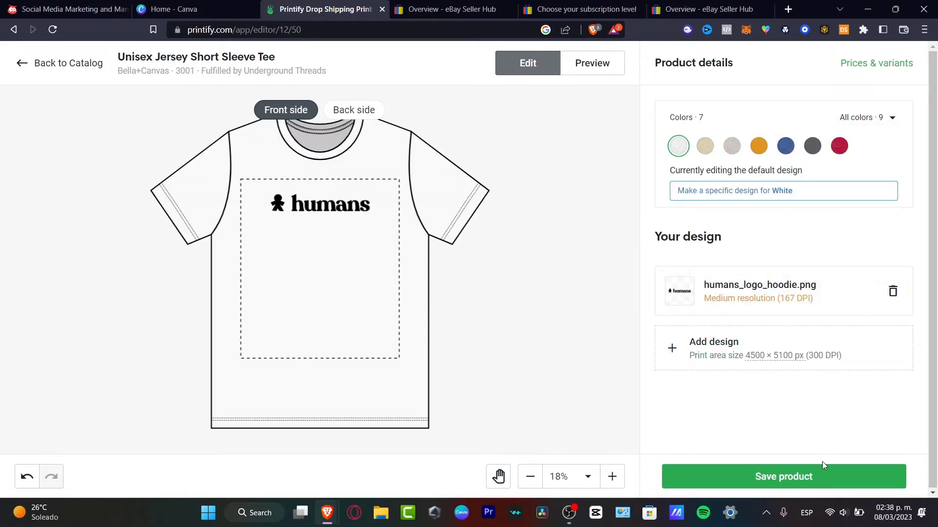
pyautogui.click(783, 476)
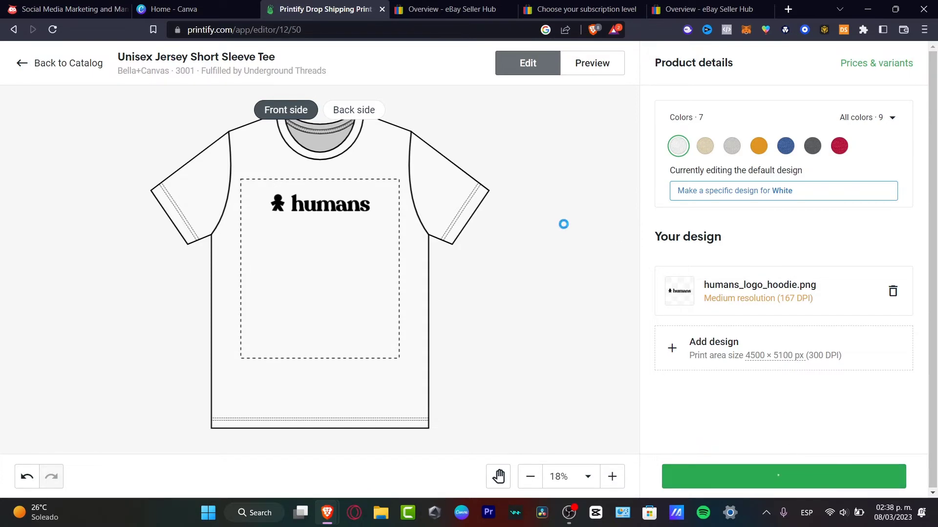
# Step: Choose the Silver swatch as the tee's title image colour on the product details page
pyautogui.click(783, 476)
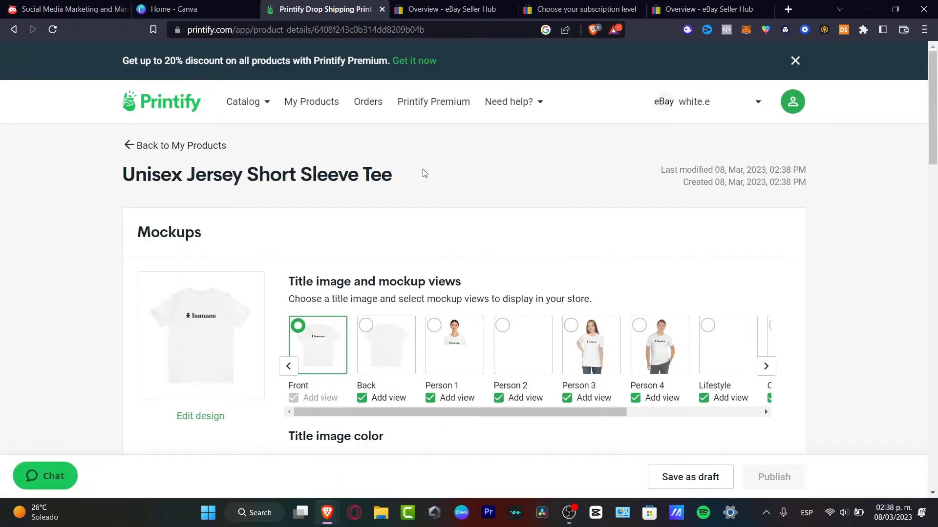
pyautogui.scroll(-3)
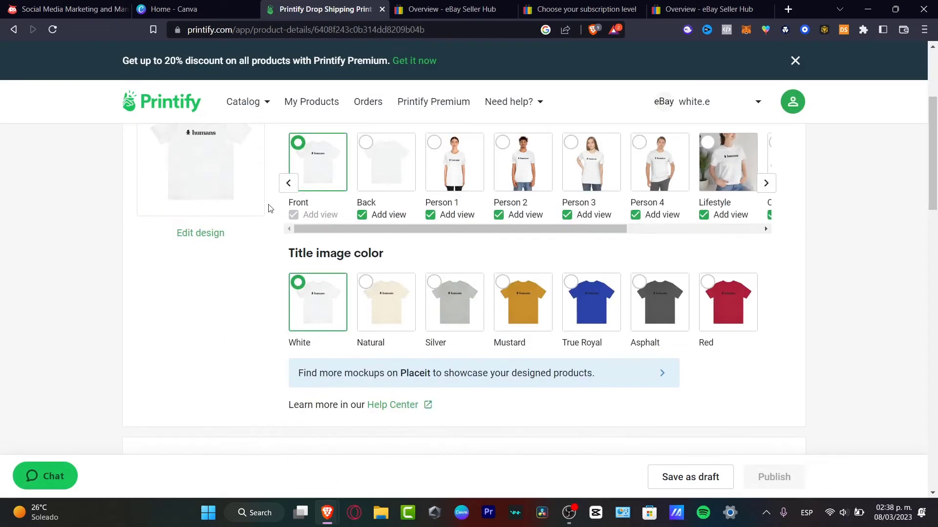
pyautogui.moveTo(383, 281)
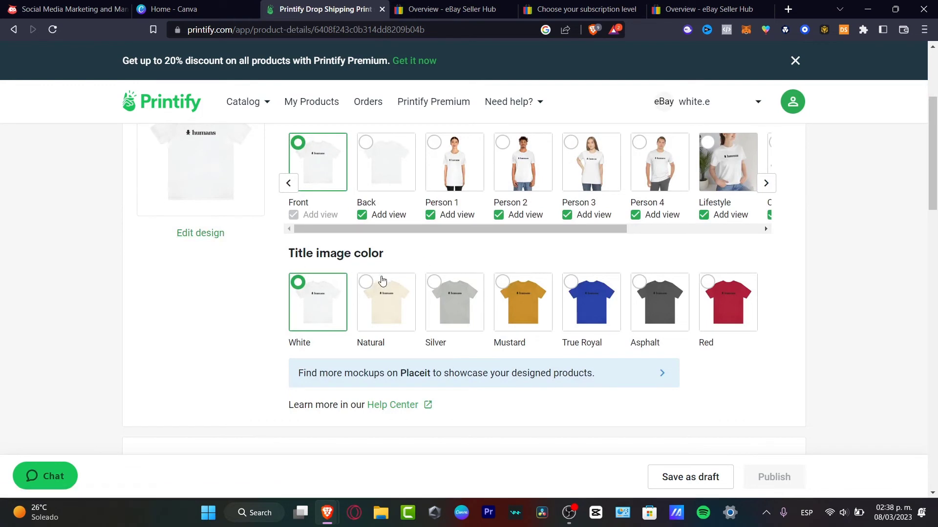
pyautogui.moveTo(523, 281)
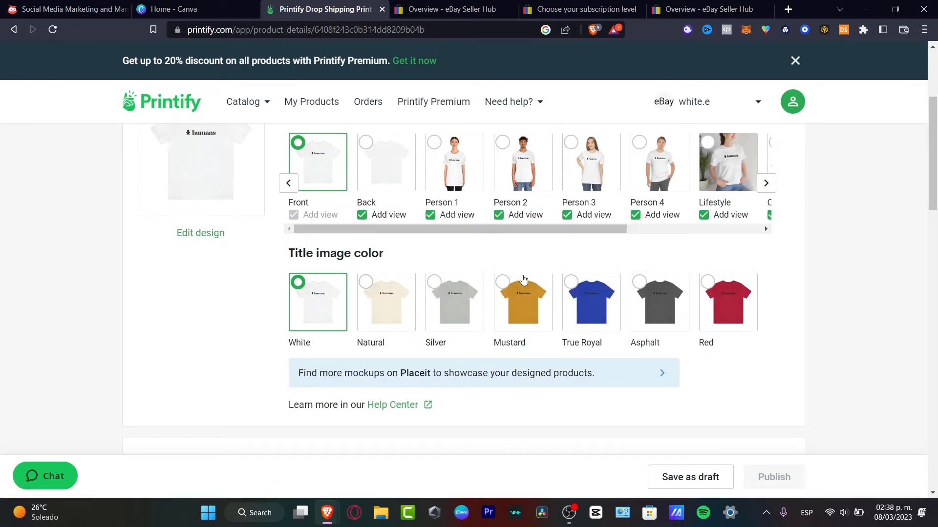
pyautogui.moveTo(431, 288)
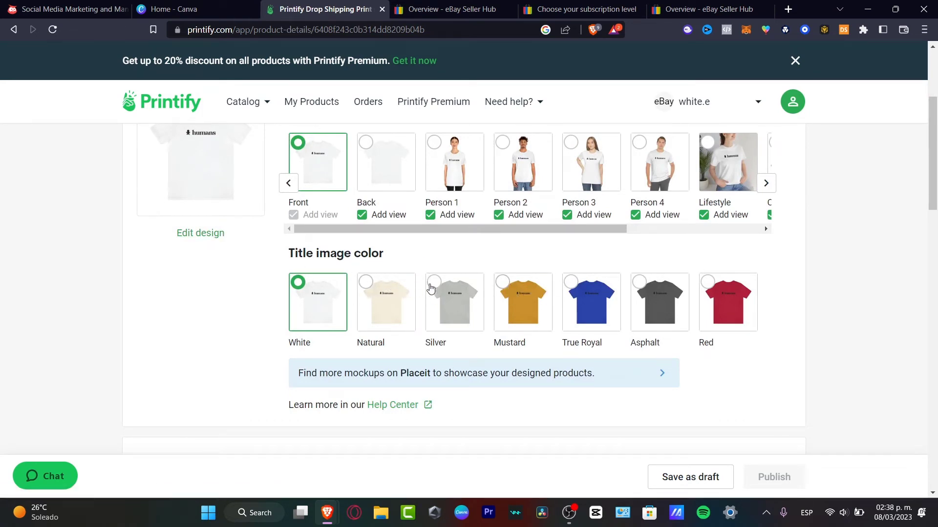
pyautogui.click(434, 282)
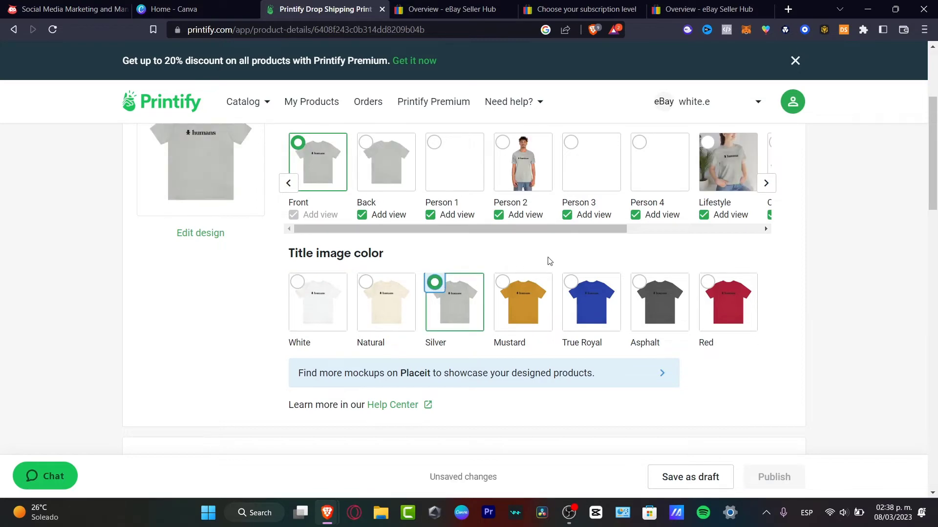
pyautogui.scroll(-3)
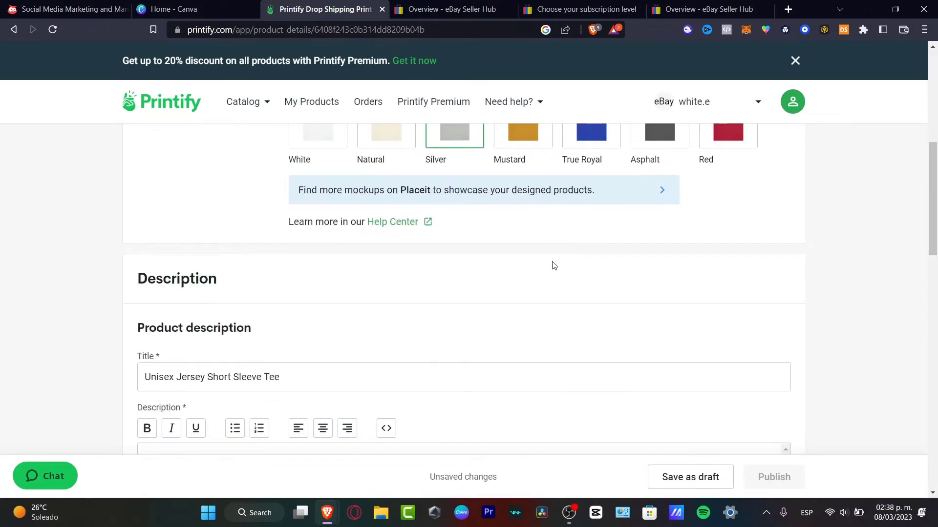
# Step: Reach the per-size pricing table and briefly expand the size S row's colour variants
pyautogui.scroll(-3)
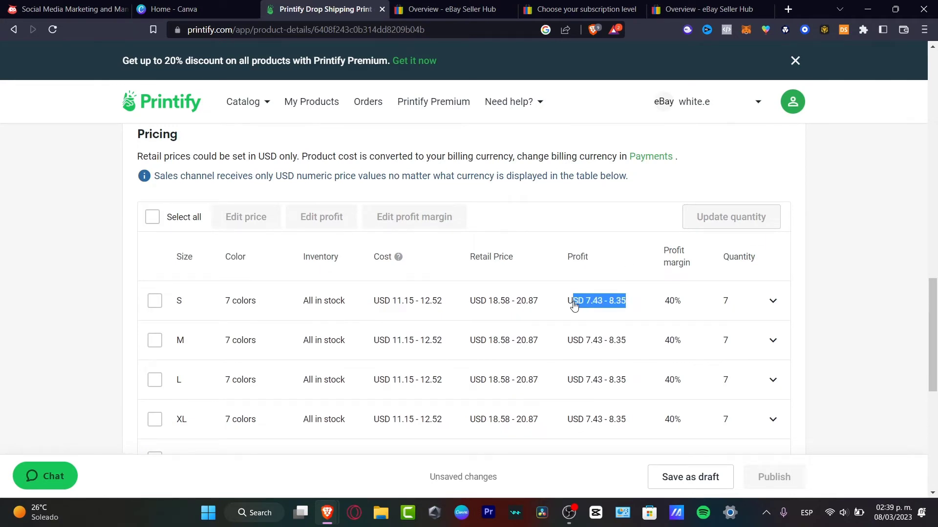
pyautogui.click(773, 301)
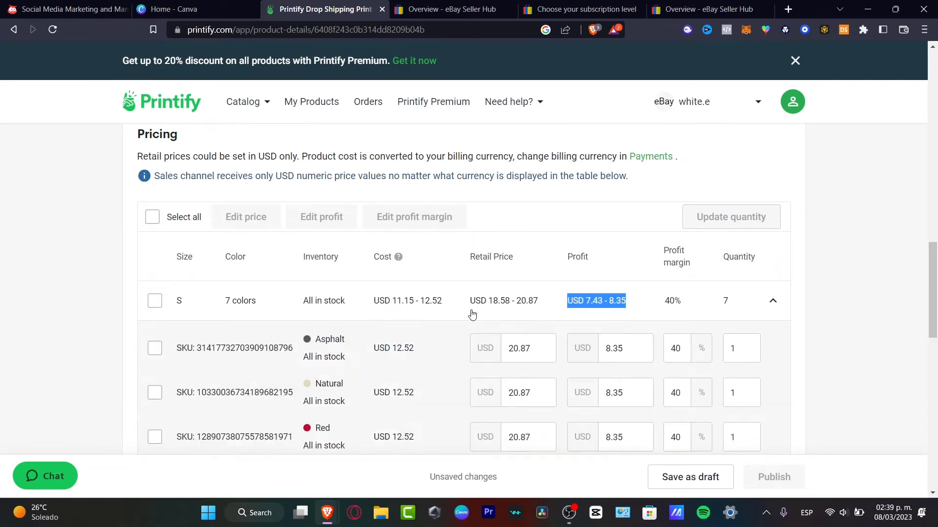
pyautogui.click(773, 301)
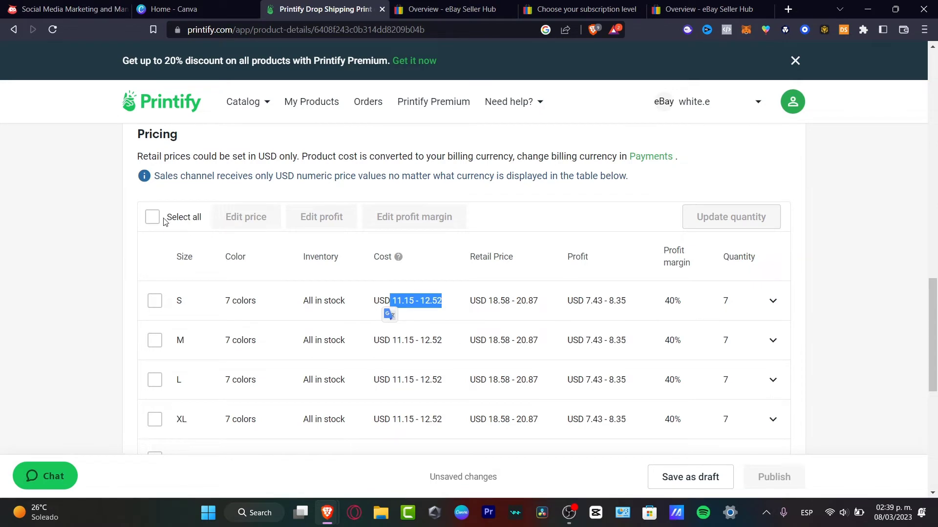
# Step: Select all 39 variants and bulk-apply a USD 15 retail price
pyautogui.click(152, 216)
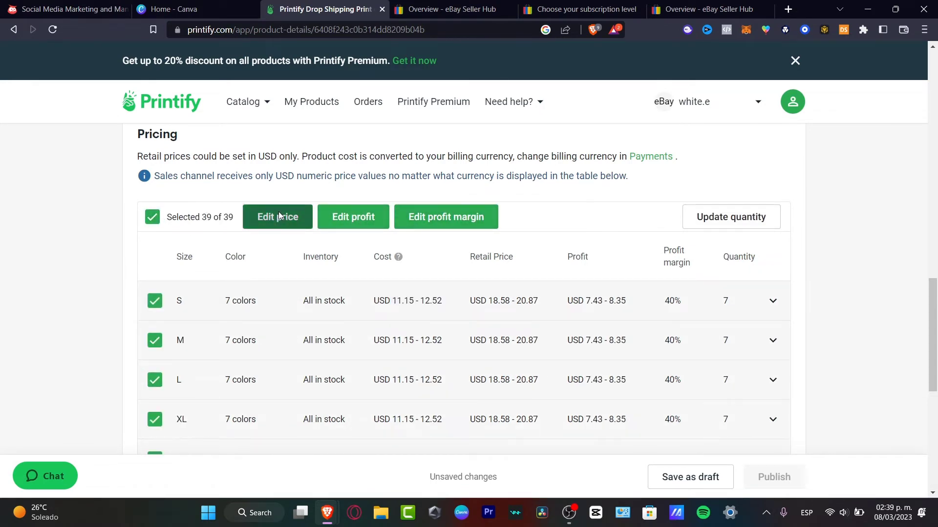
pyautogui.click(277, 217)
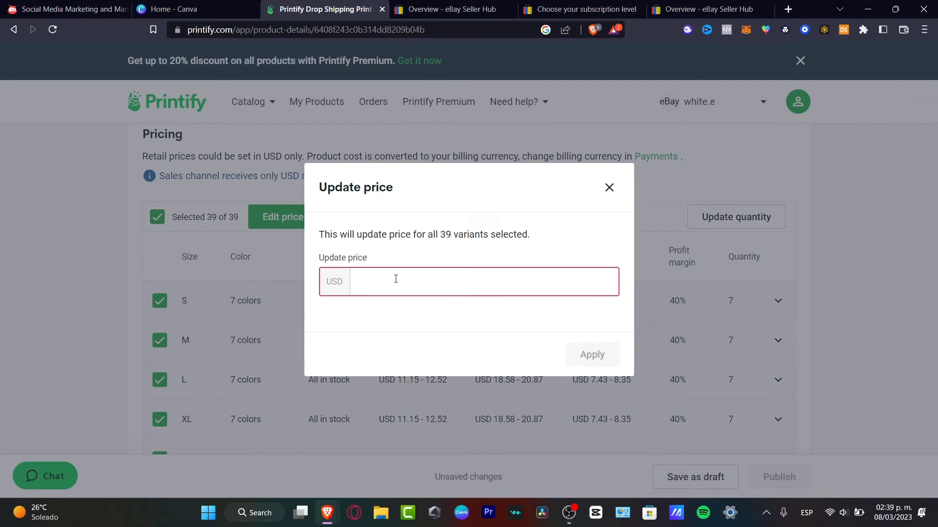
pyautogui.write('15')
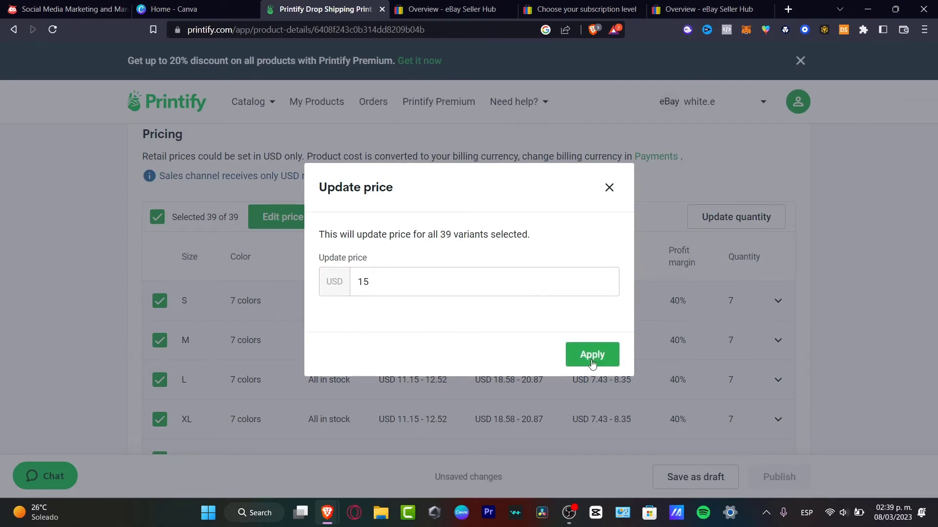
pyautogui.click(591, 354)
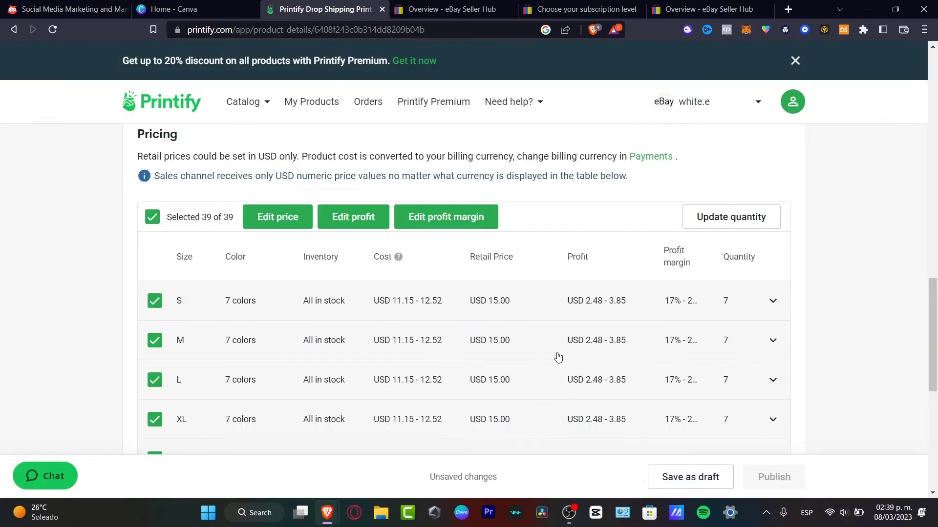
pyautogui.moveTo(563, 332)
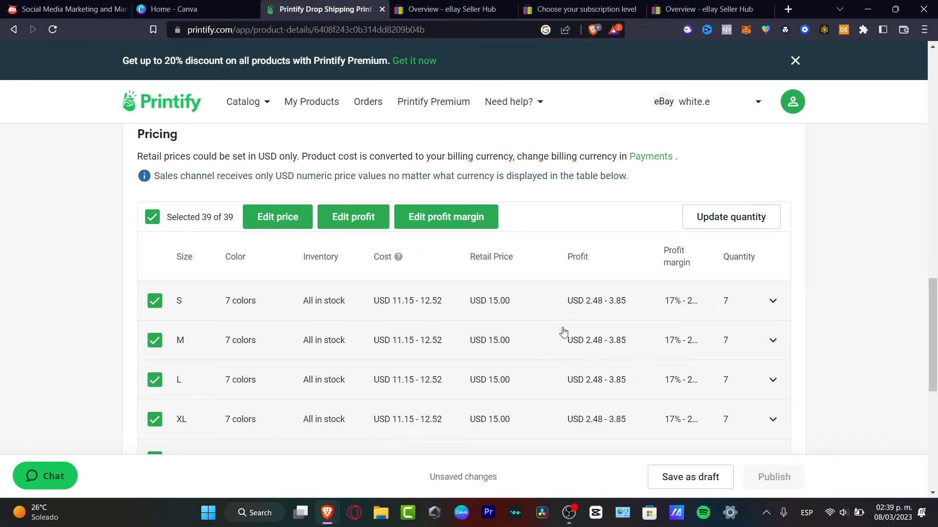
pyautogui.scroll(-3)
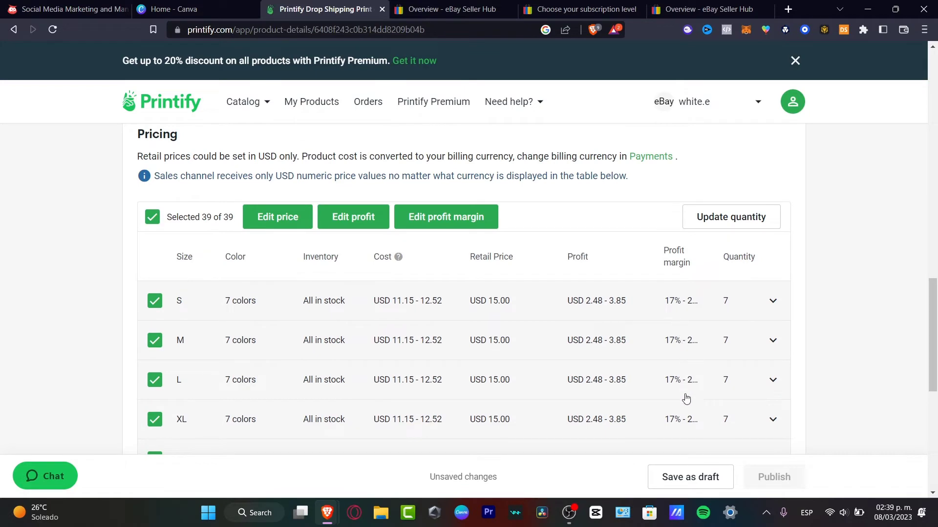
pyautogui.moveTo(293, 226)
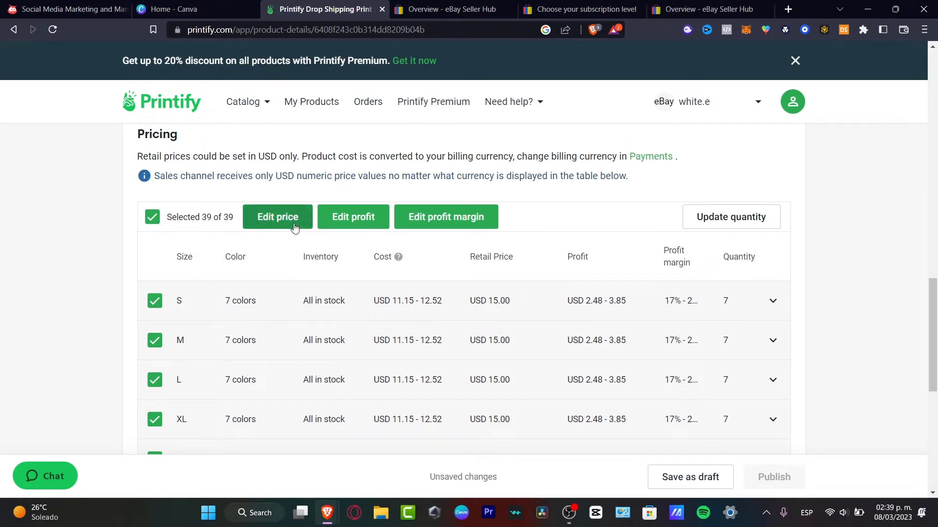
# Step: Re-edit the bulk price so every variant carries USD 18.00
pyautogui.click(276, 216)
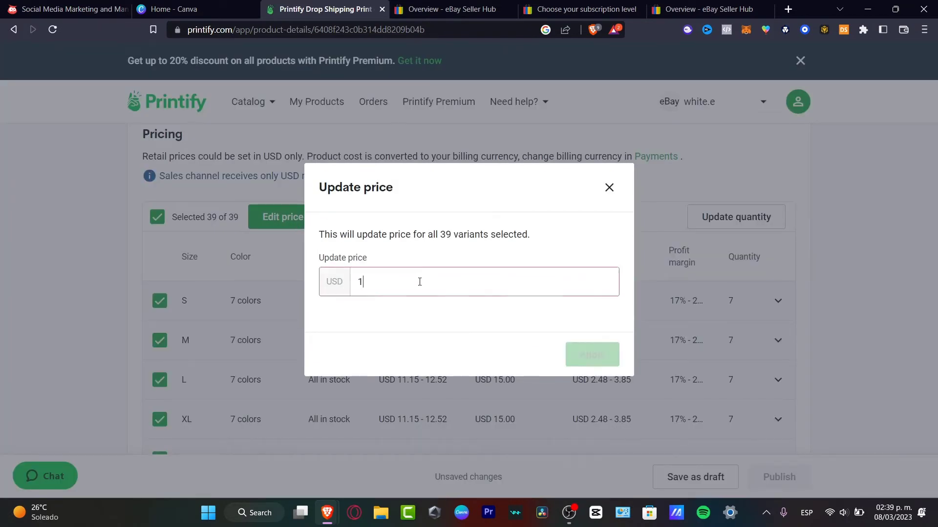
pyautogui.write('8.00')
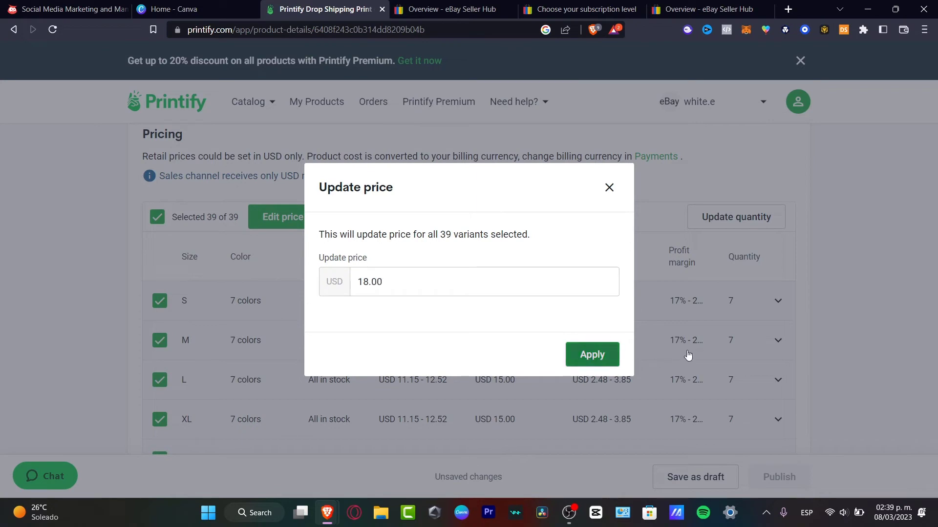
pyautogui.click(591, 354)
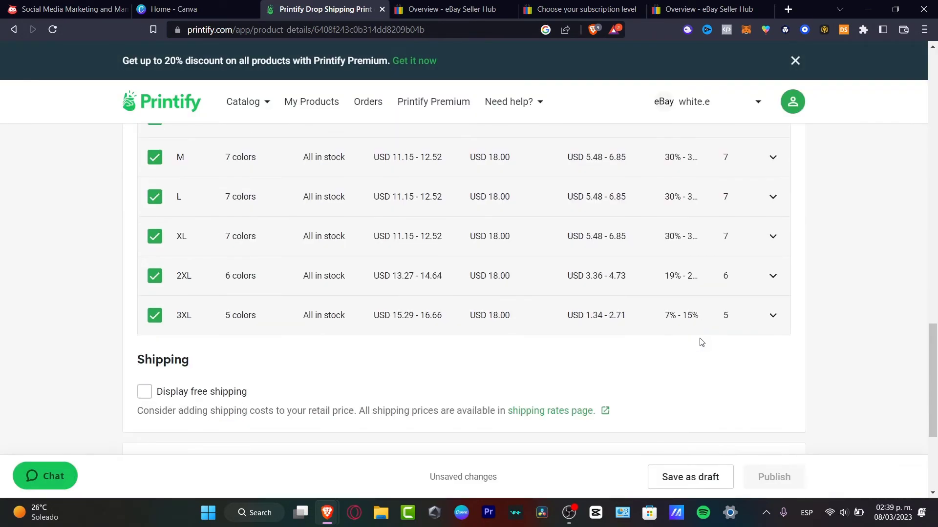
pyautogui.scroll(-3)
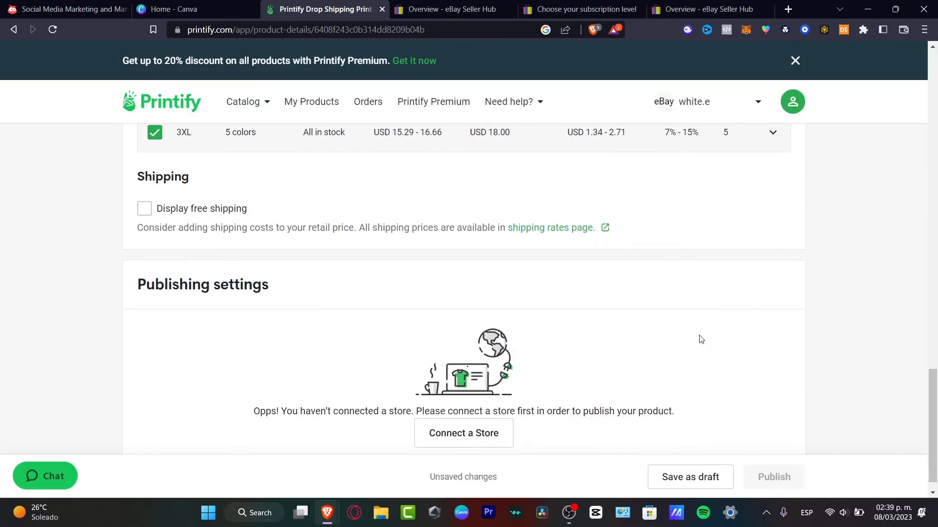
# Step: Enable Display free shipping and save the tee as a draft in My Products
pyautogui.click(144, 208)
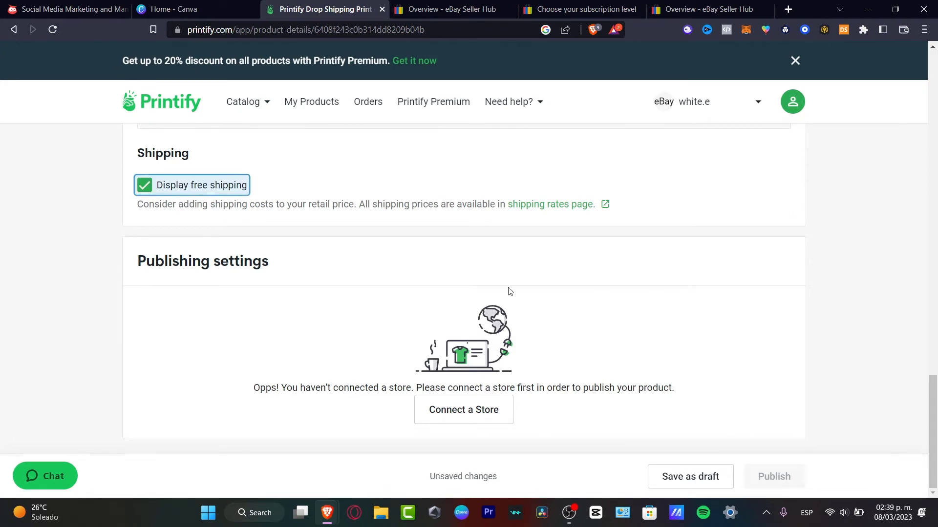
pyautogui.moveTo(354, 302)
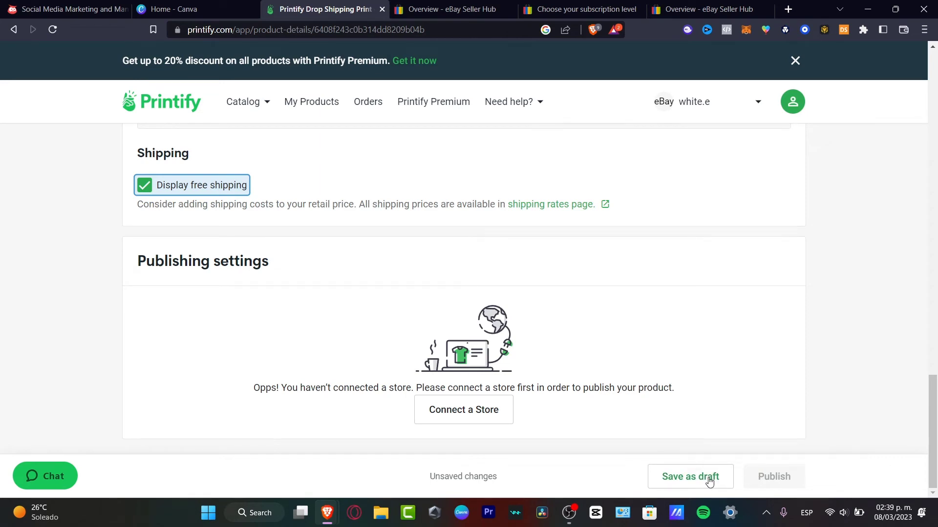
pyautogui.click(690, 476)
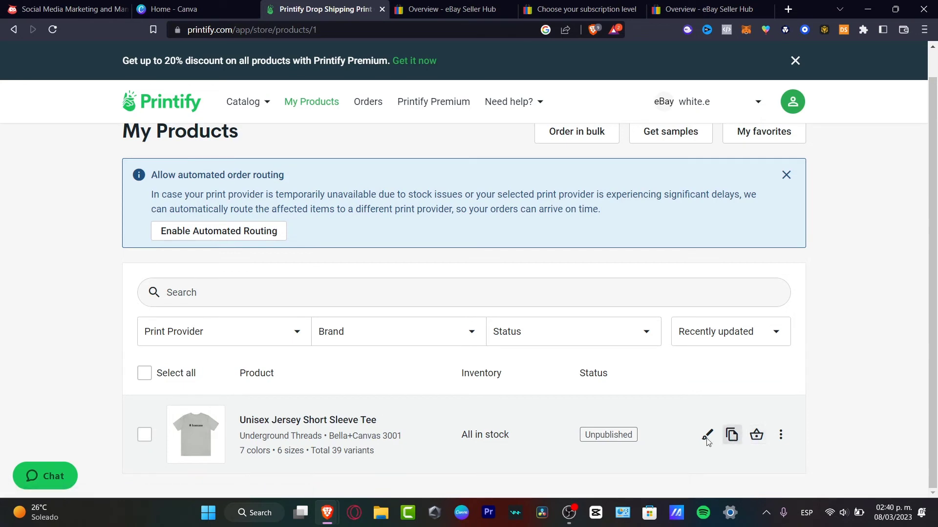
pyautogui.moveTo(307, 420)
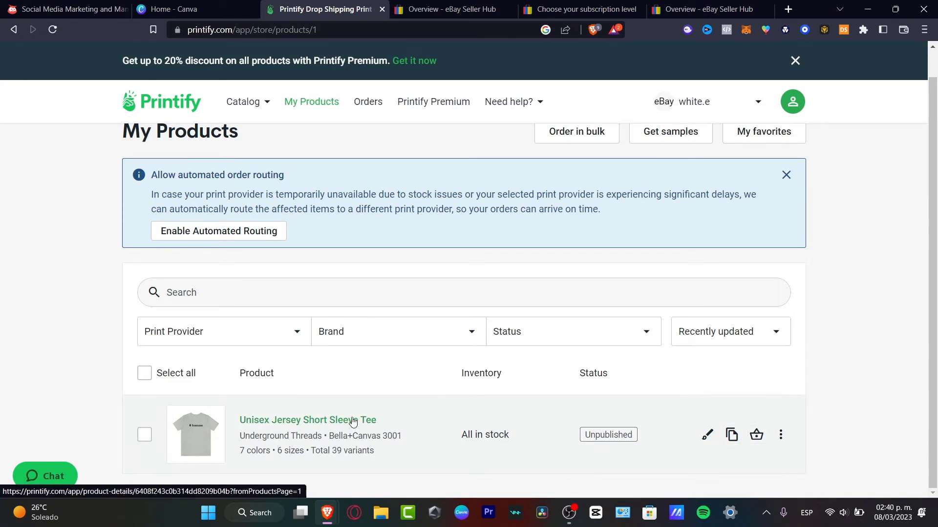
# Step: Reopen the draft tee and save its flat-lay mockup image to the computer as a JPG
pyautogui.click(308, 419)
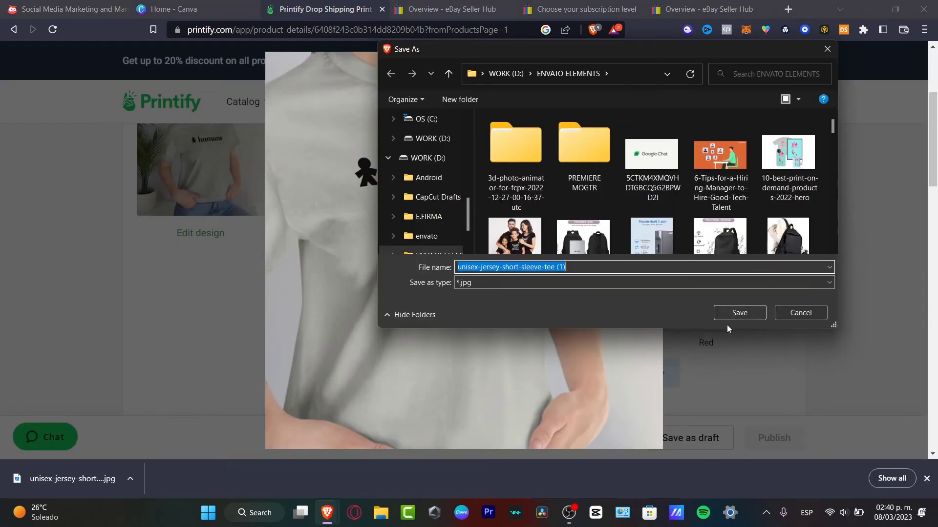
pyautogui.click(739, 313)
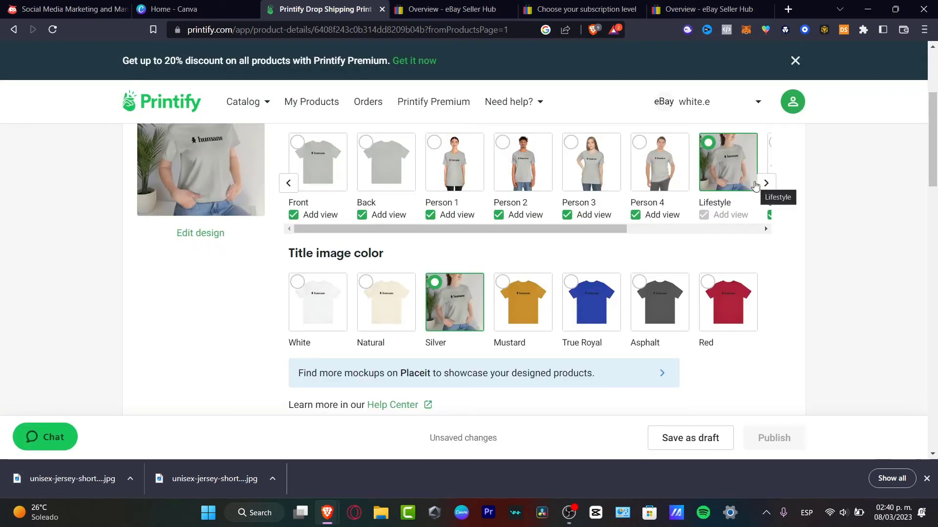
pyautogui.click(765, 184)
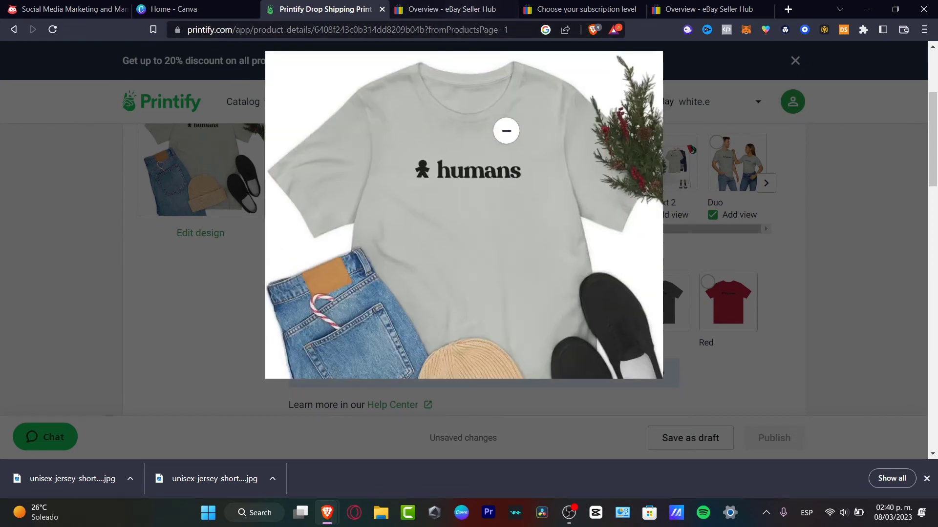
pyautogui.rightClick(466, 179)
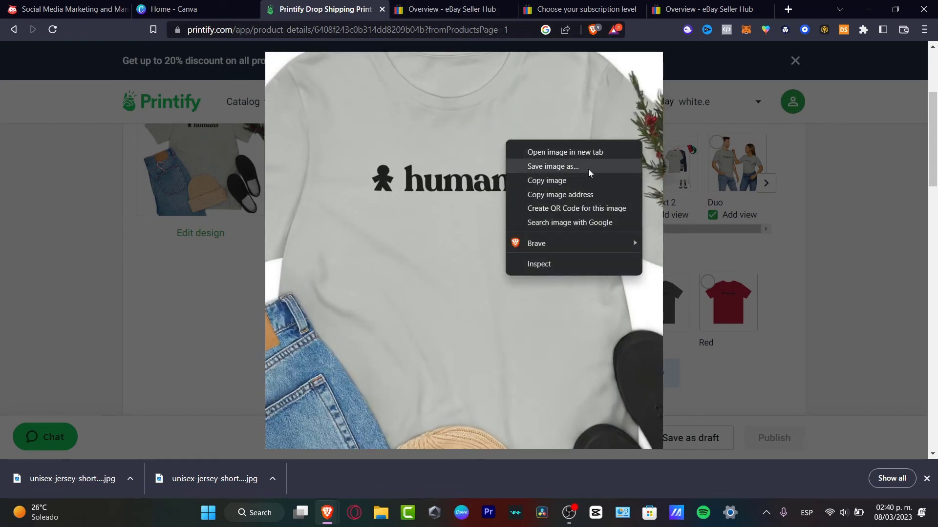
pyautogui.click(554, 170)
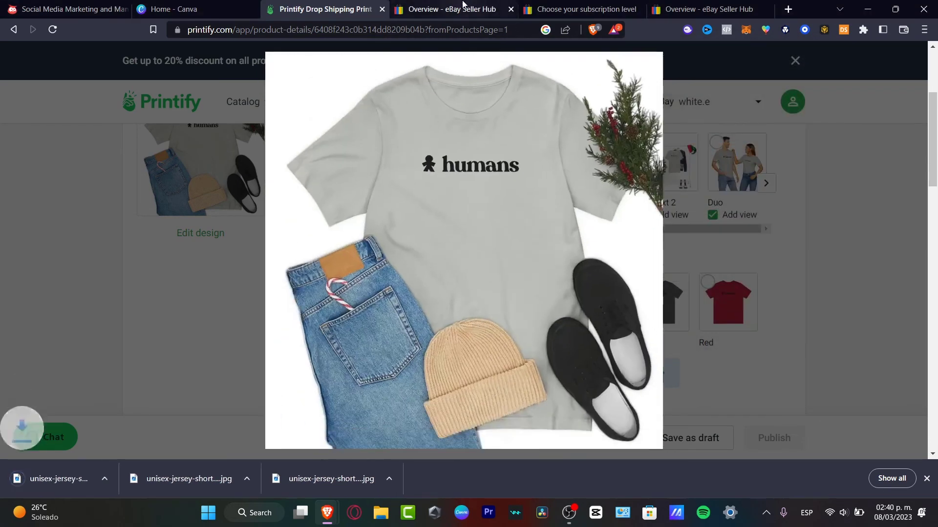
# Step: From Seller Hub Listings, create a single listing and search for 't shirt' to reach the form
pyautogui.click(451, 9)
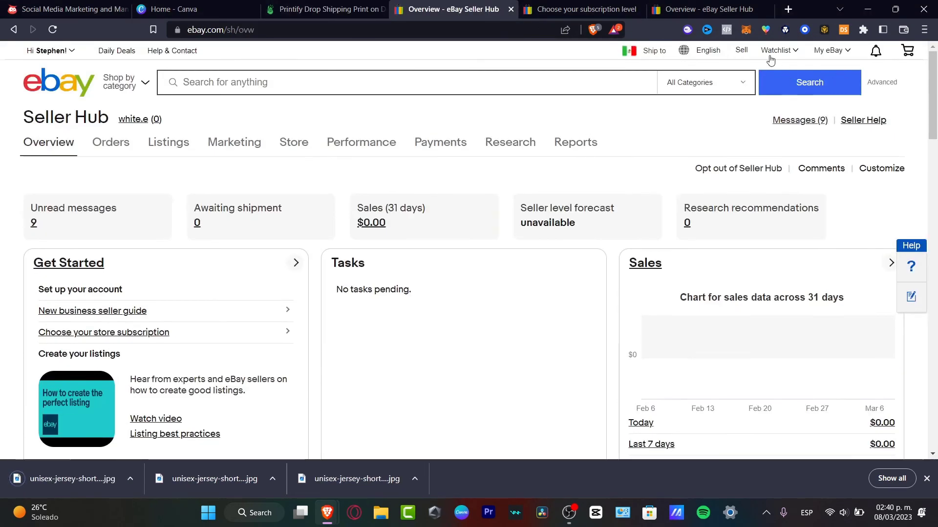
pyautogui.click(741, 50)
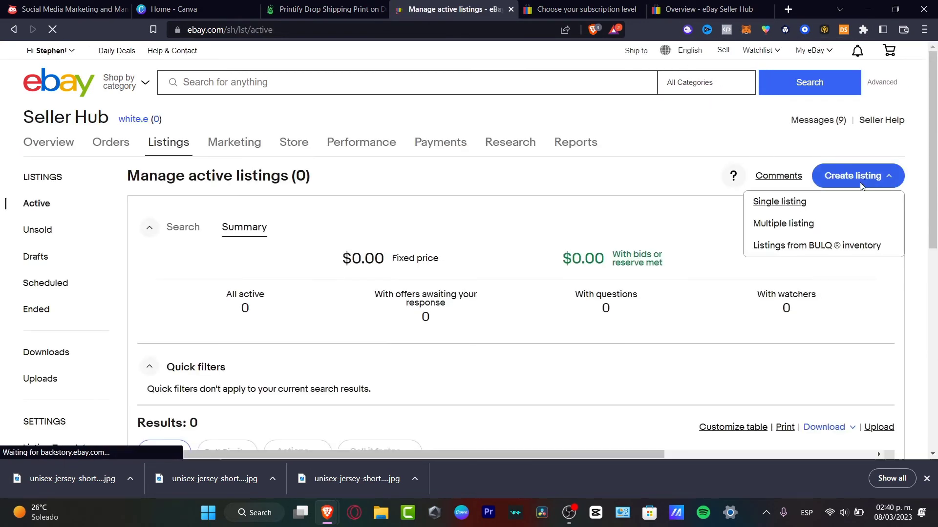
pyautogui.click(779, 201)
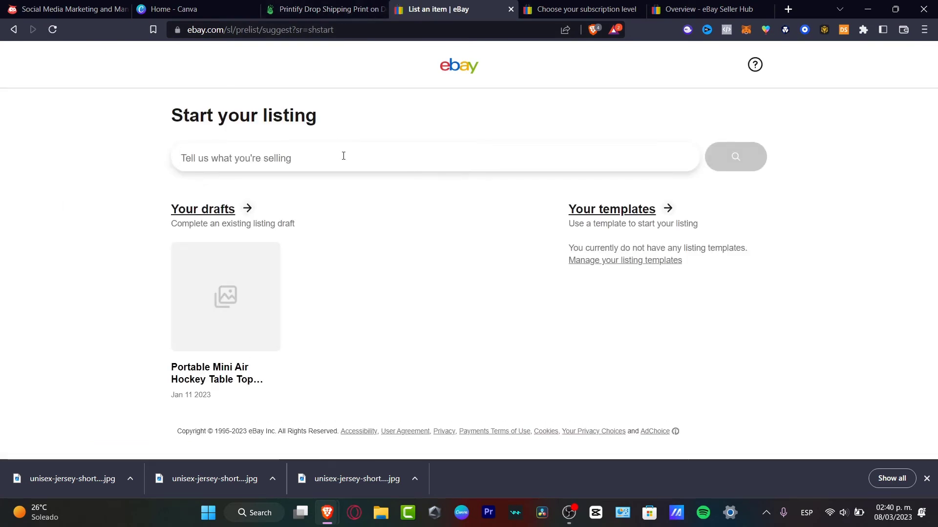
pyautogui.write('t shi')
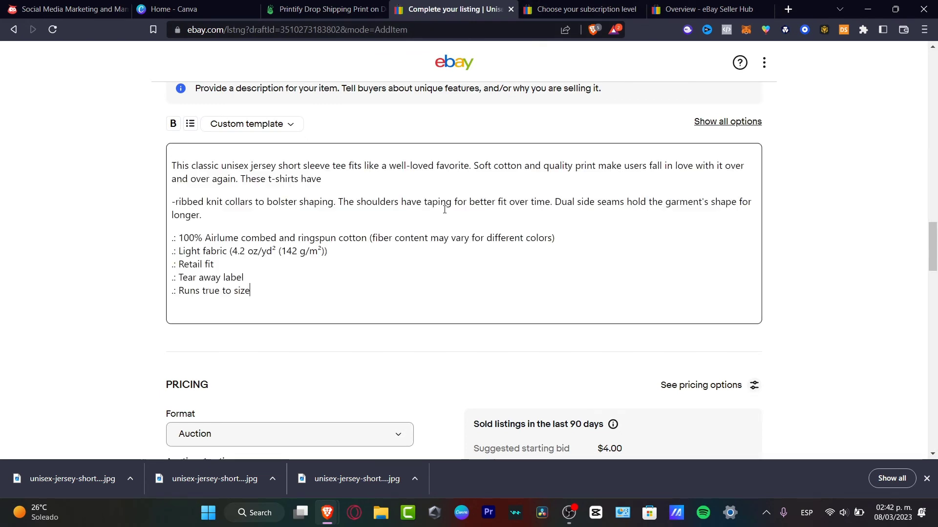
# Step: Switch the listing format to Buy It Now with a $22.00 price
pyautogui.click(289, 251)
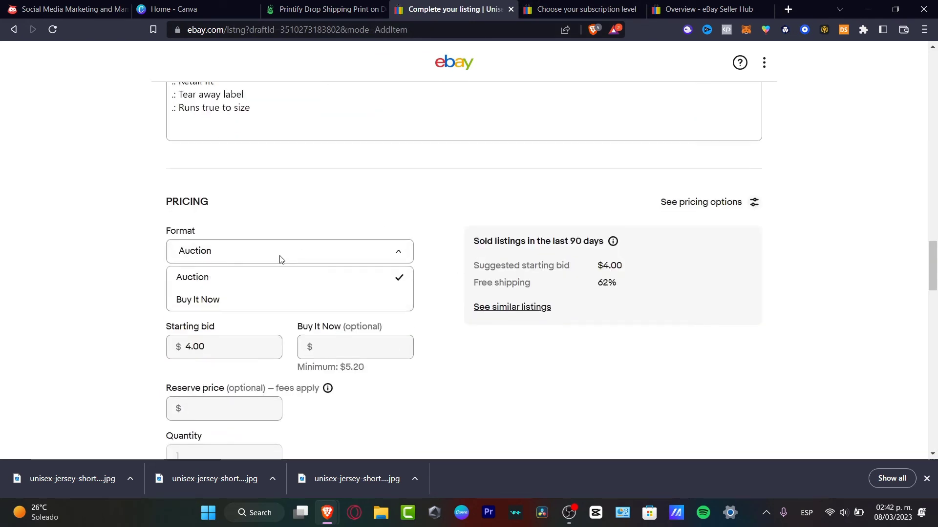
pyautogui.click(198, 300)
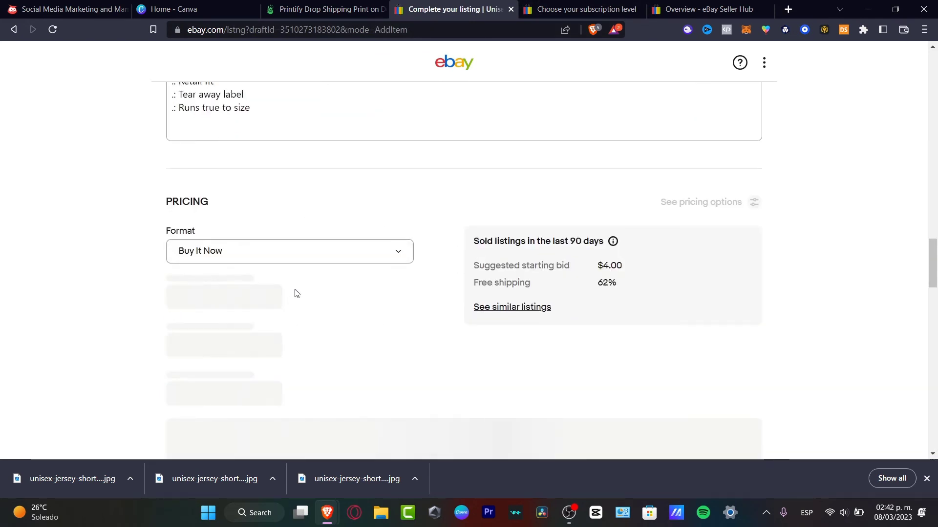
pyautogui.moveTo(272, 241)
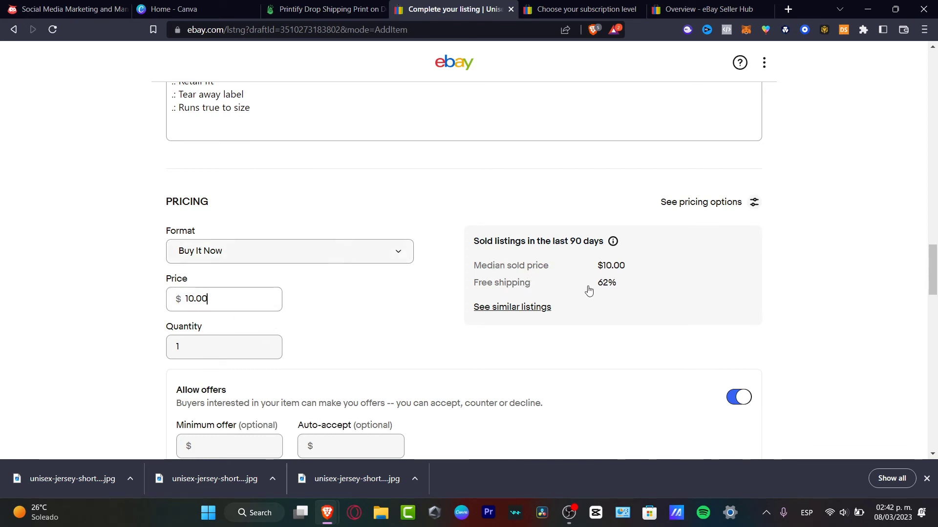
pyautogui.scroll(-3)
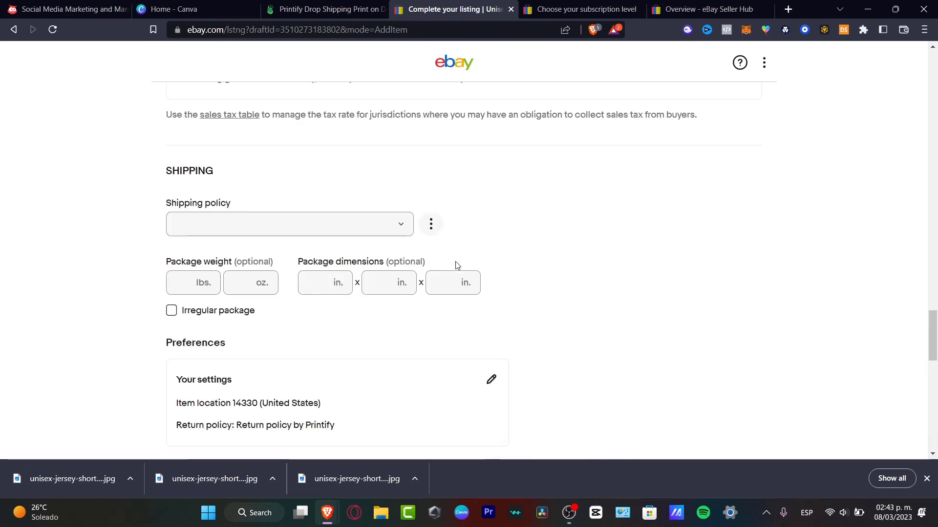
pyautogui.scroll(3)
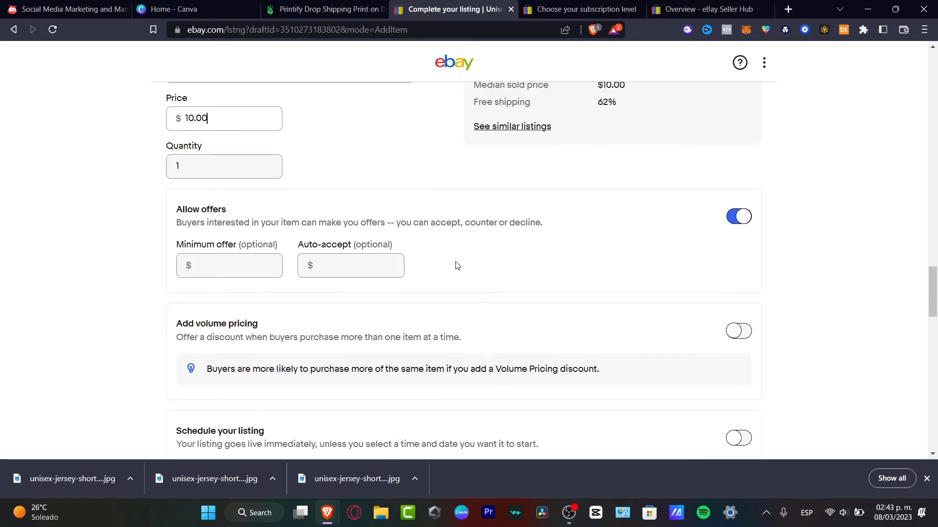
pyautogui.write('22')
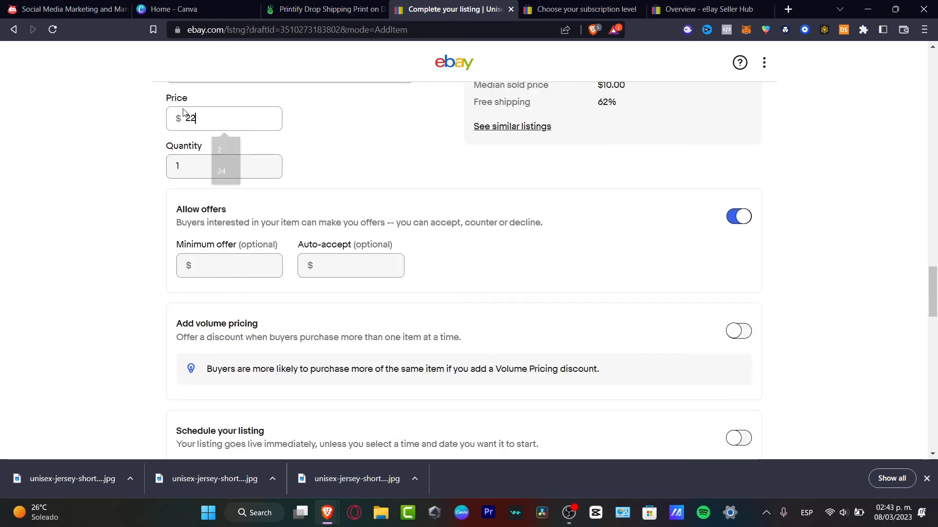
pyautogui.click(229, 265)
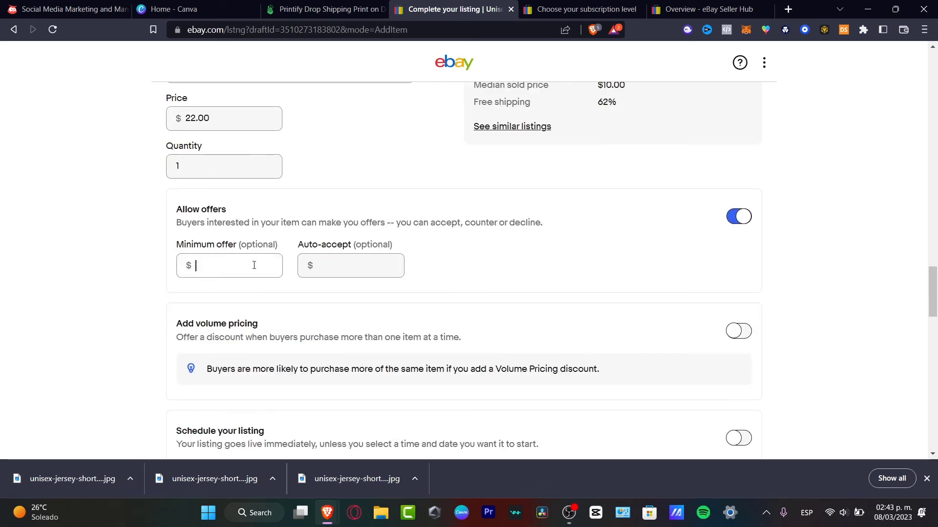
# Step: Turn off Allow offers and move down to the shipping policy options
pyautogui.click(738, 216)
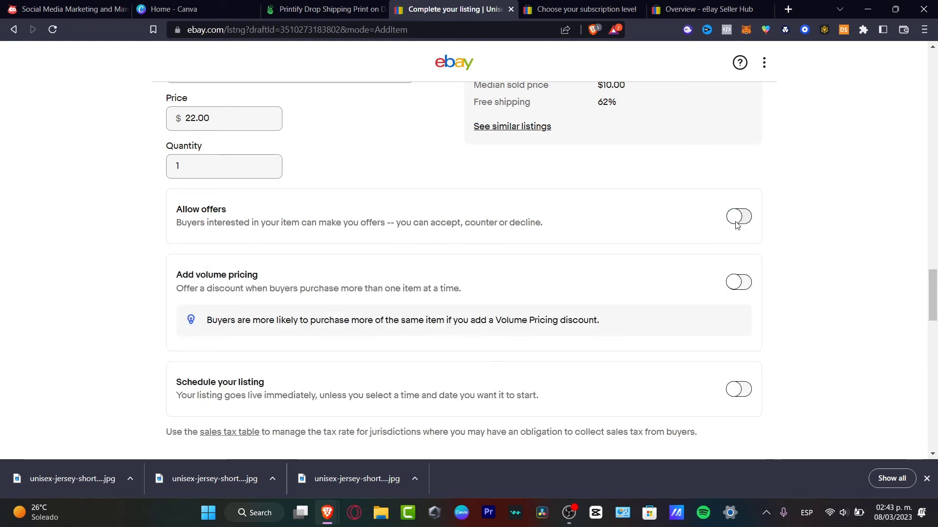
pyautogui.scroll(-3)
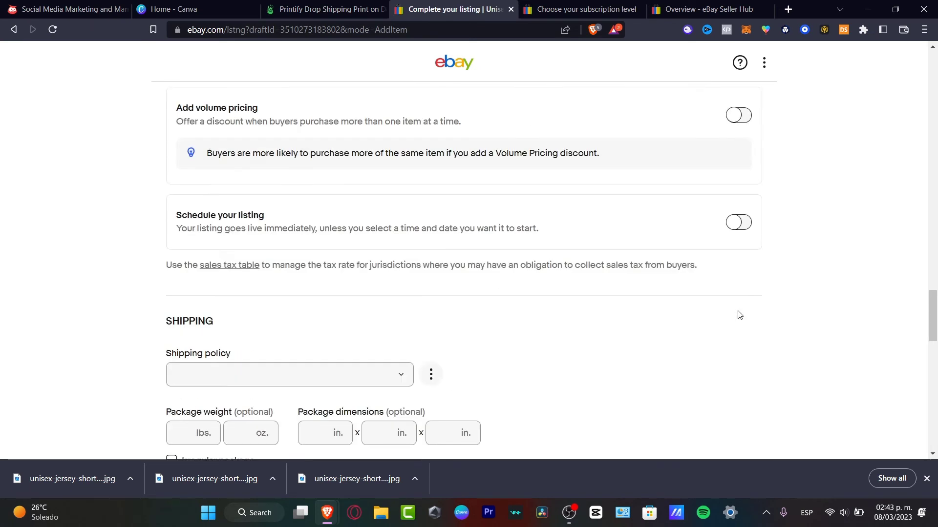
pyautogui.scroll(-3)
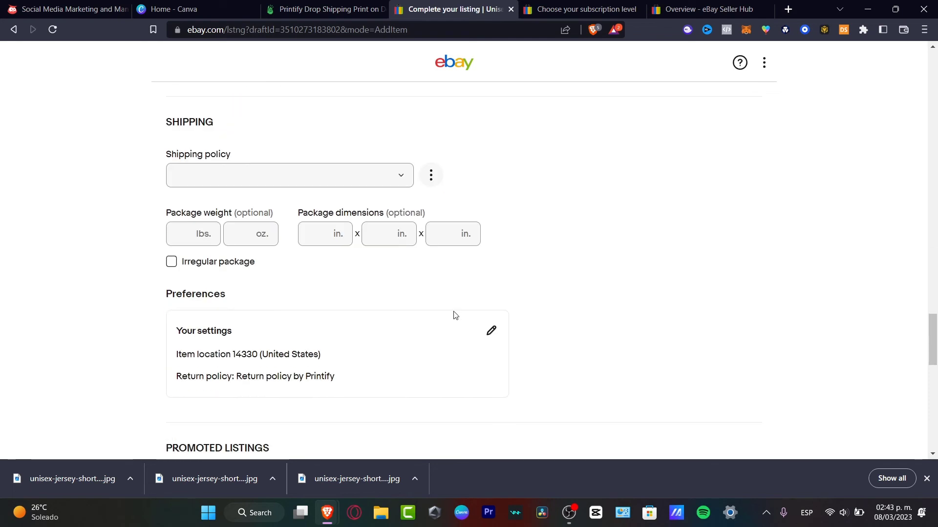
pyautogui.click(289, 175)
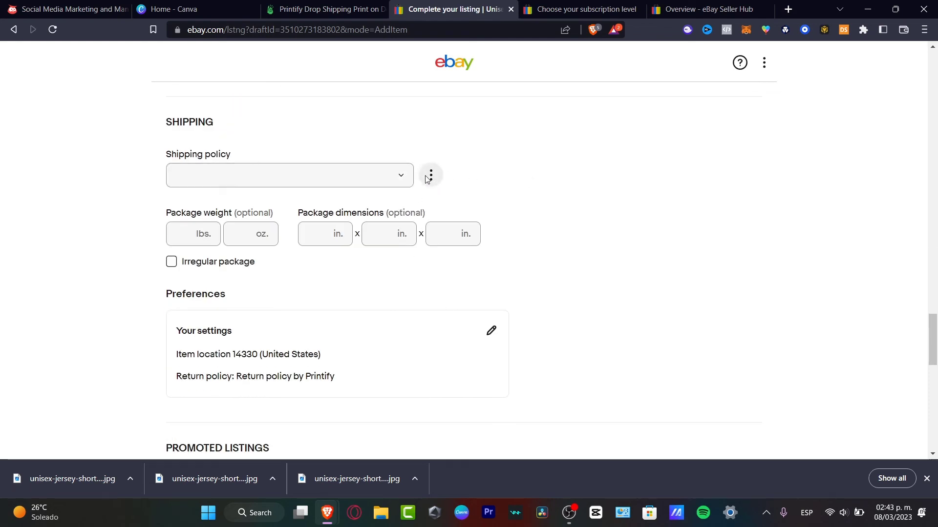
pyautogui.click(391, 9)
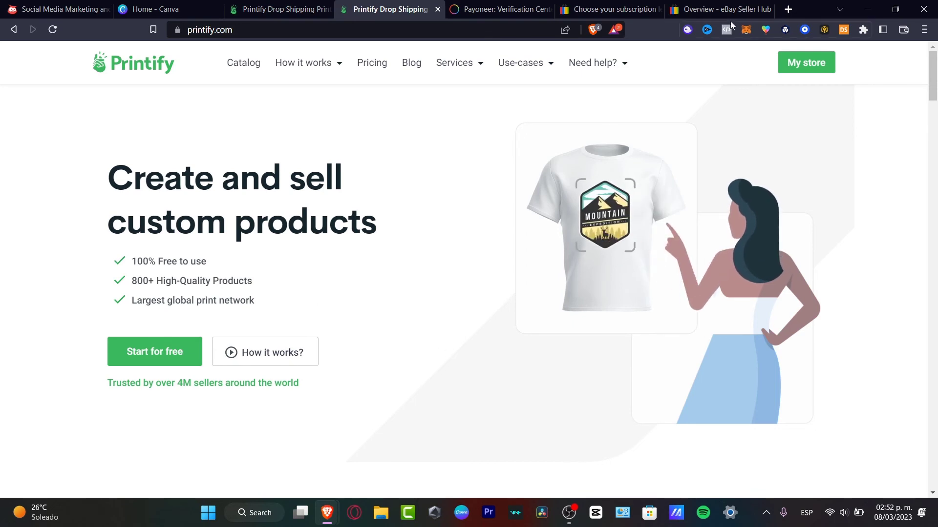
# Step: Return to Printify, enter My store and start a manual order
pyautogui.click(717, 8)
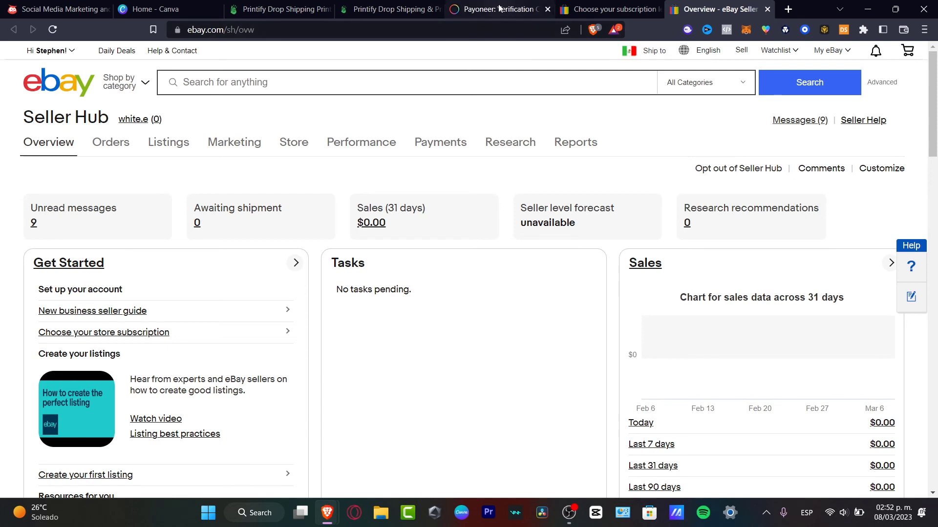
pyautogui.click(389, 8)
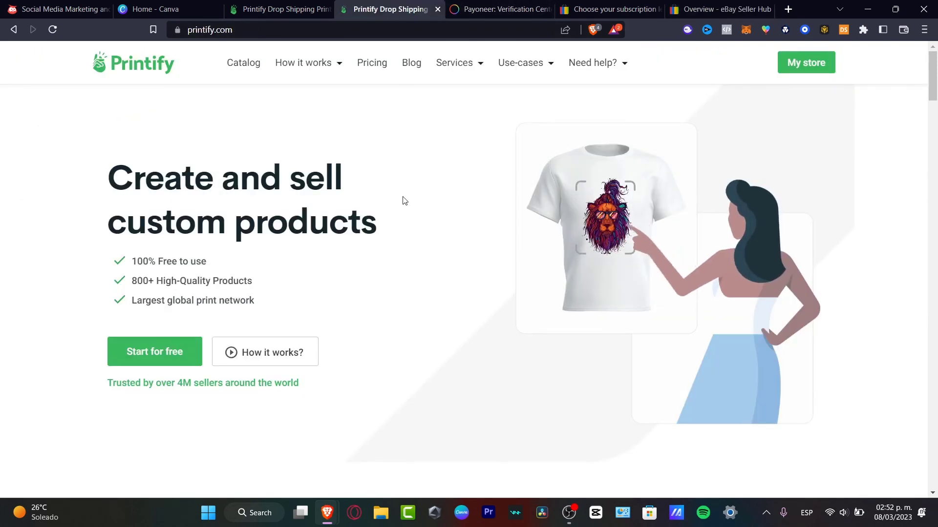
pyautogui.click(805, 62)
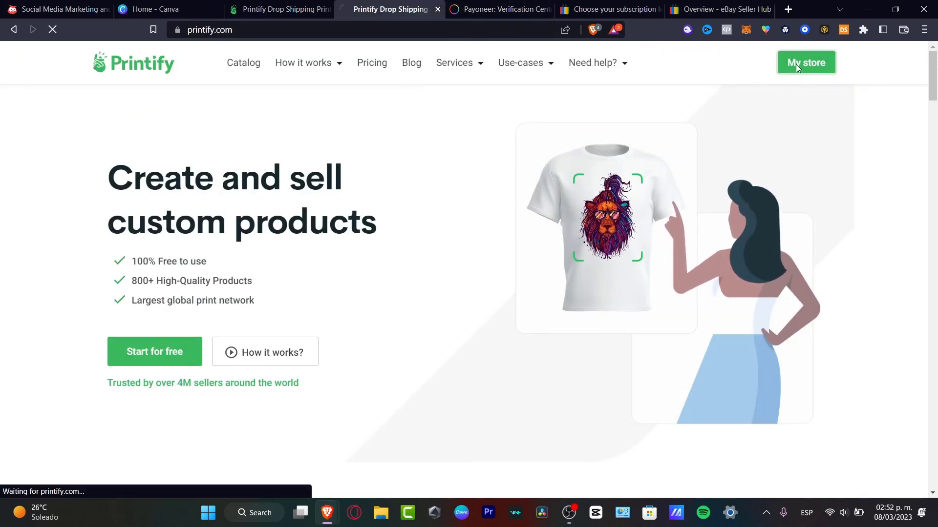
pyautogui.click(805, 62)
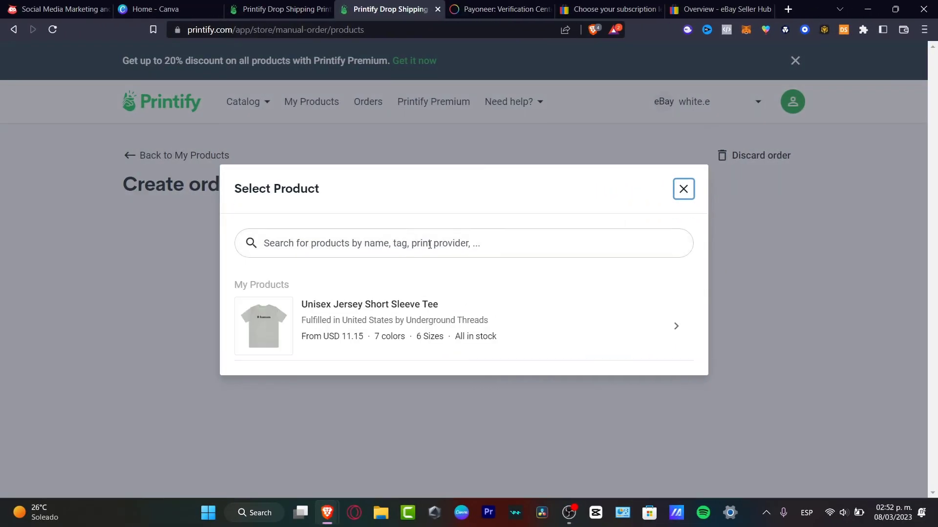
# Step: Add one Silver size M Unisex Jersey Short Sleeve Tee and continue to the shipping recipient form
pyautogui.click(369, 320)
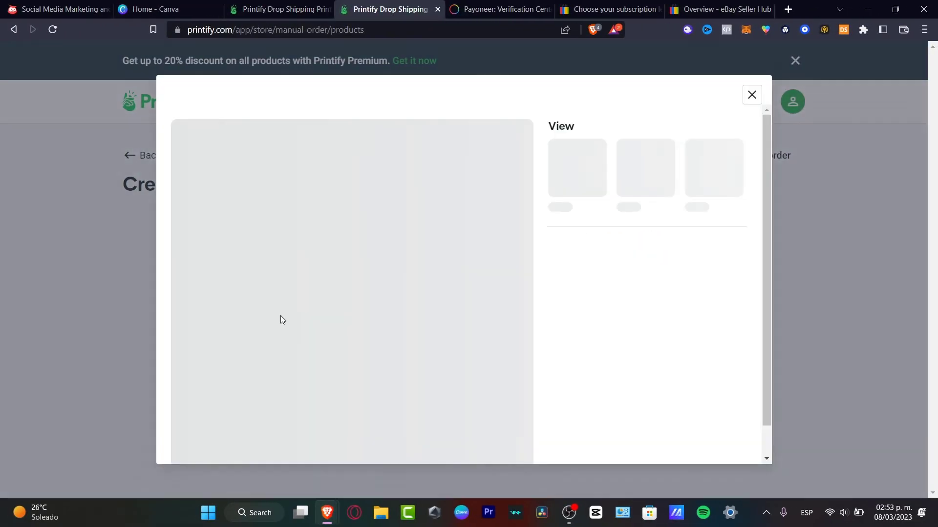
pyautogui.click(751, 94)
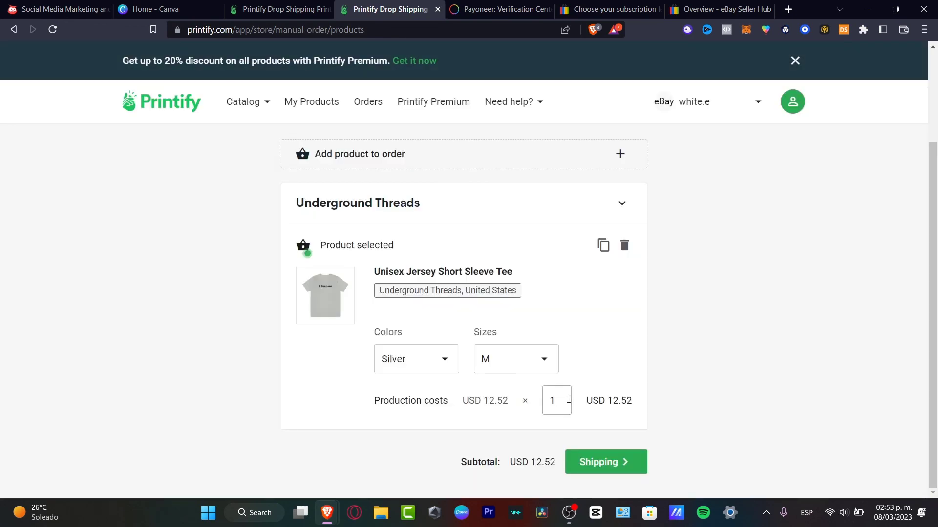
pyautogui.click(604, 461)
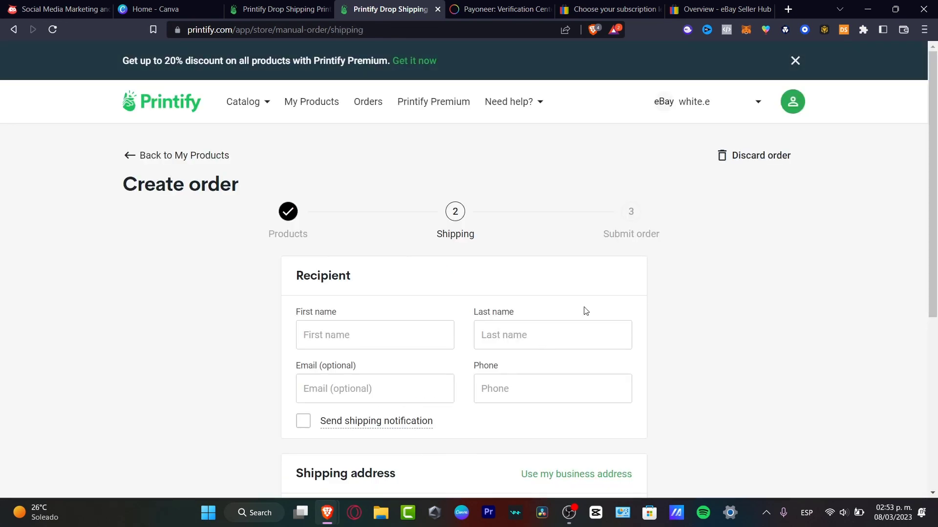
pyautogui.scroll(-3)
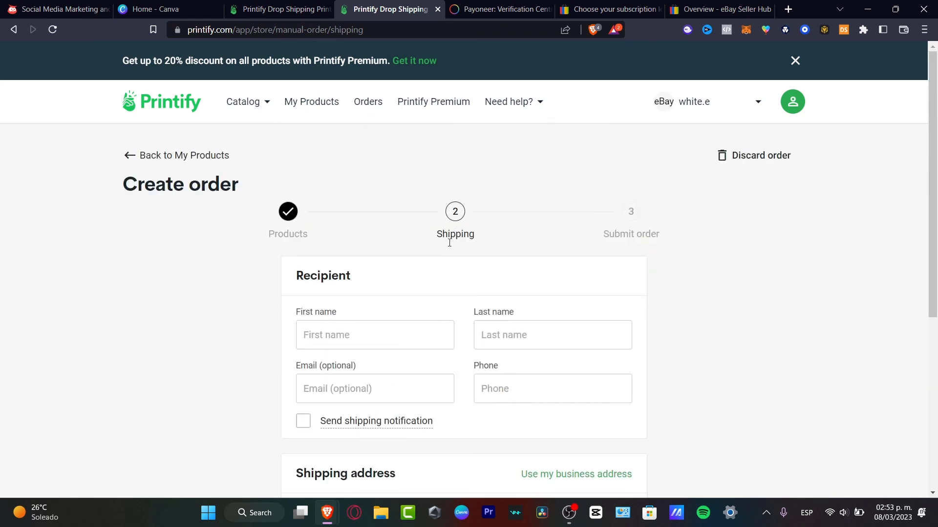
pyautogui.scroll(-3)
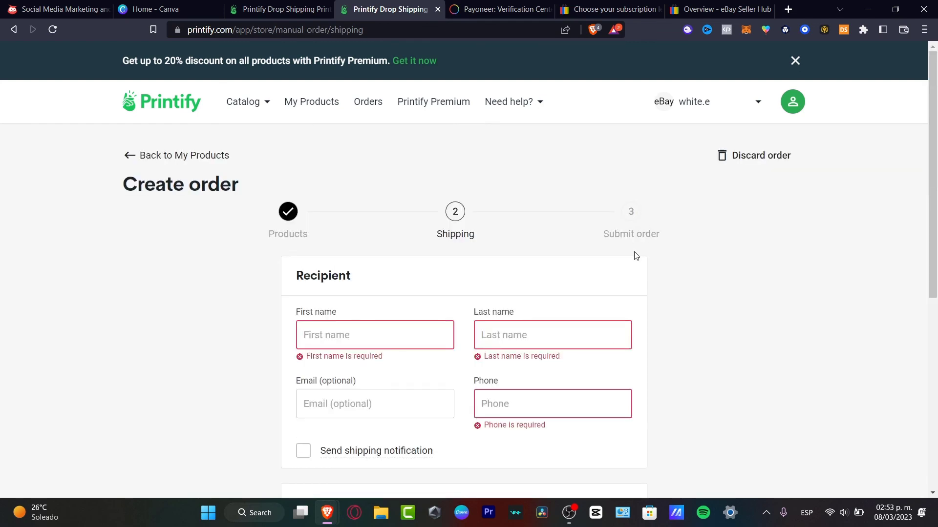
pyautogui.scroll(-3)
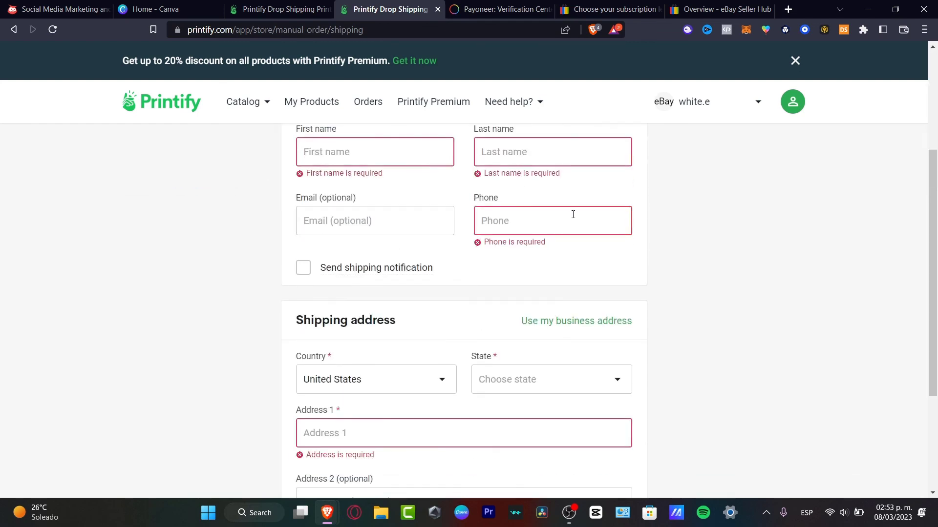